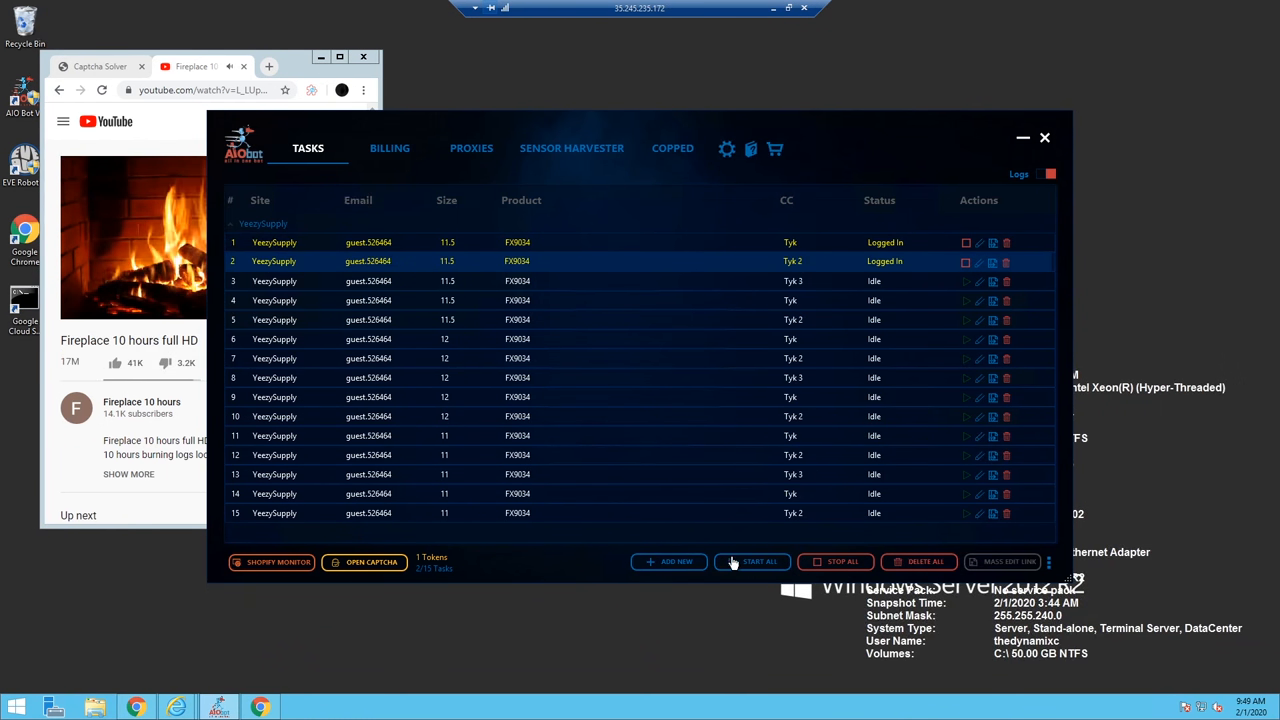
- Start the Yeezy Supply captcha solver in Chrome, then hide the browser to show the task list
click(752, 560)
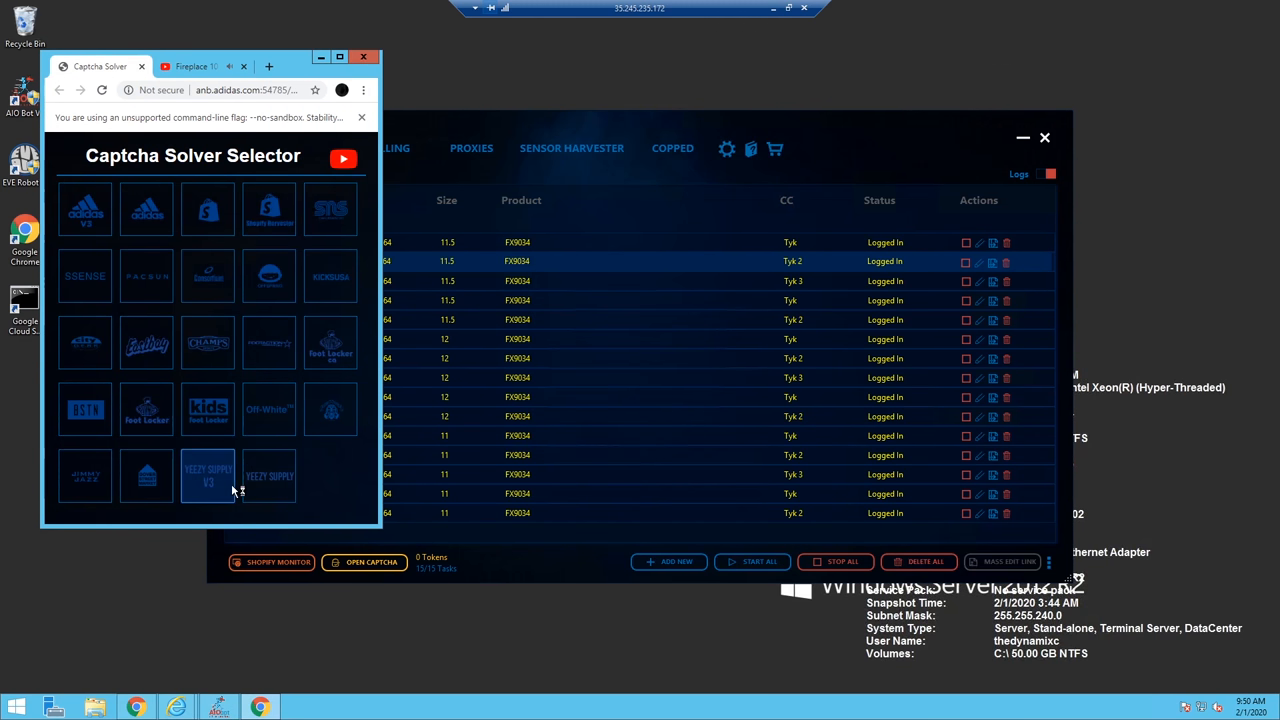
click(208, 476)
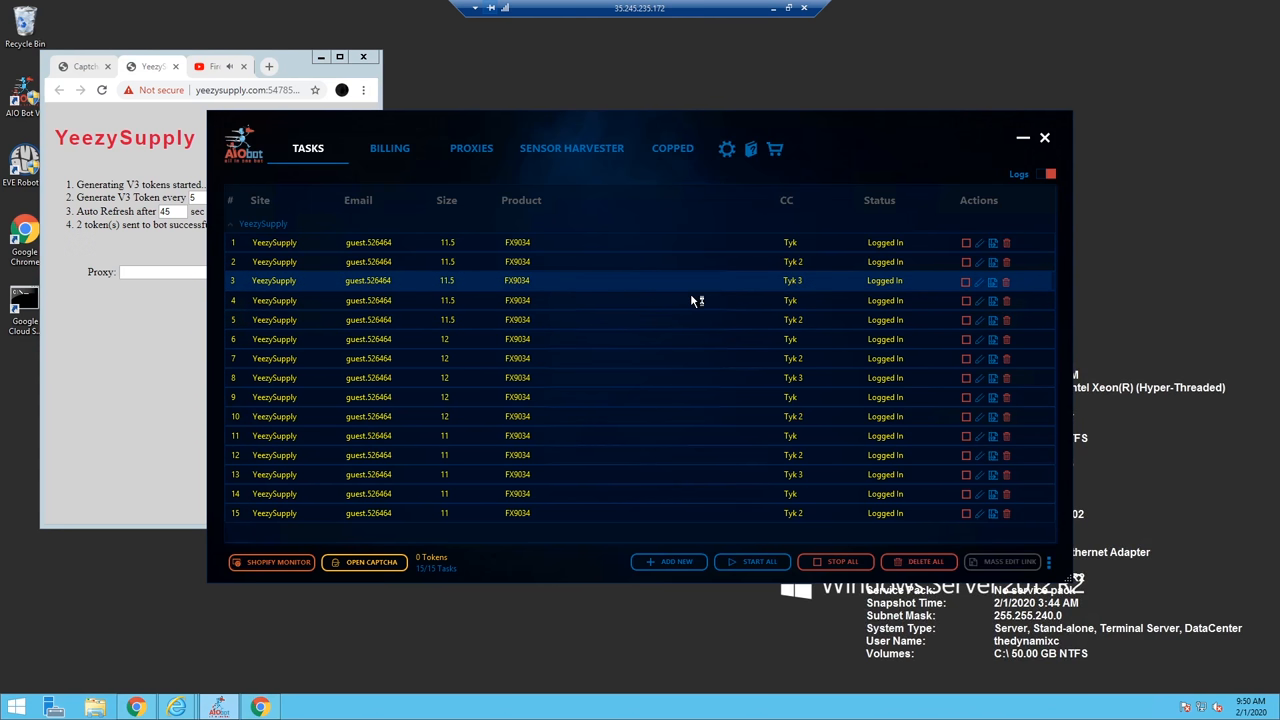
click(150, 66)
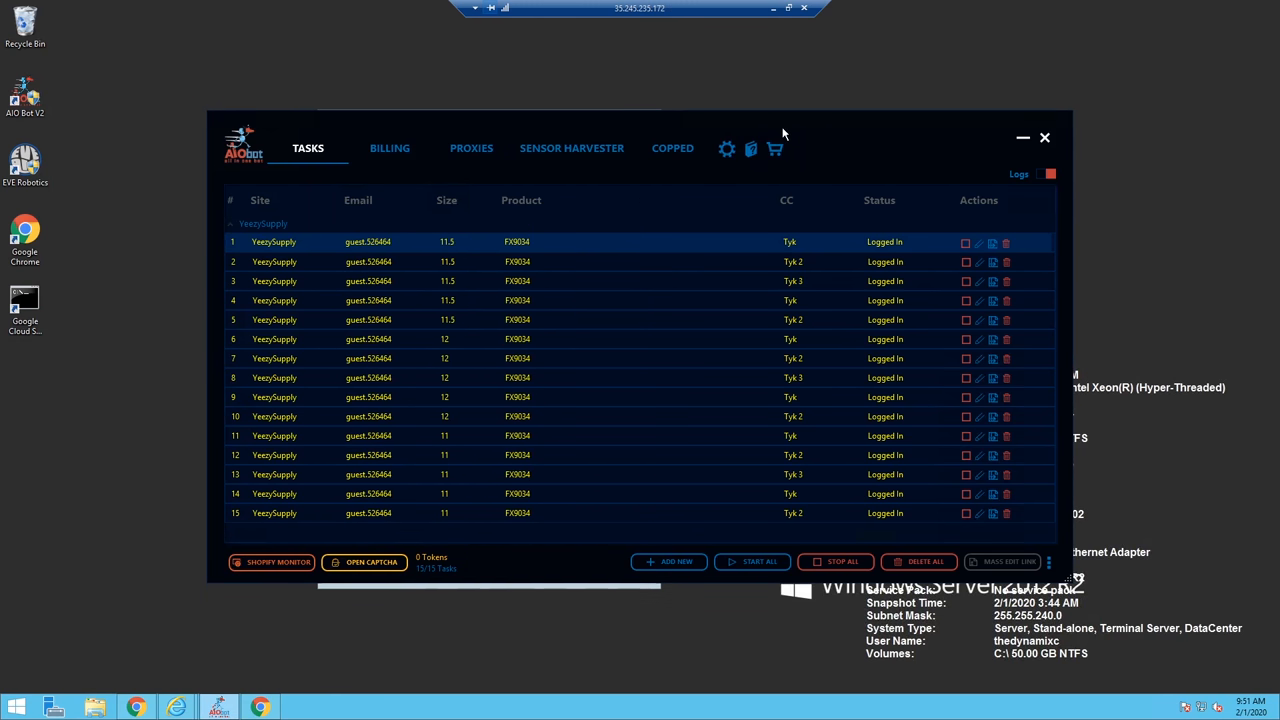
mouse_move(728, 404)
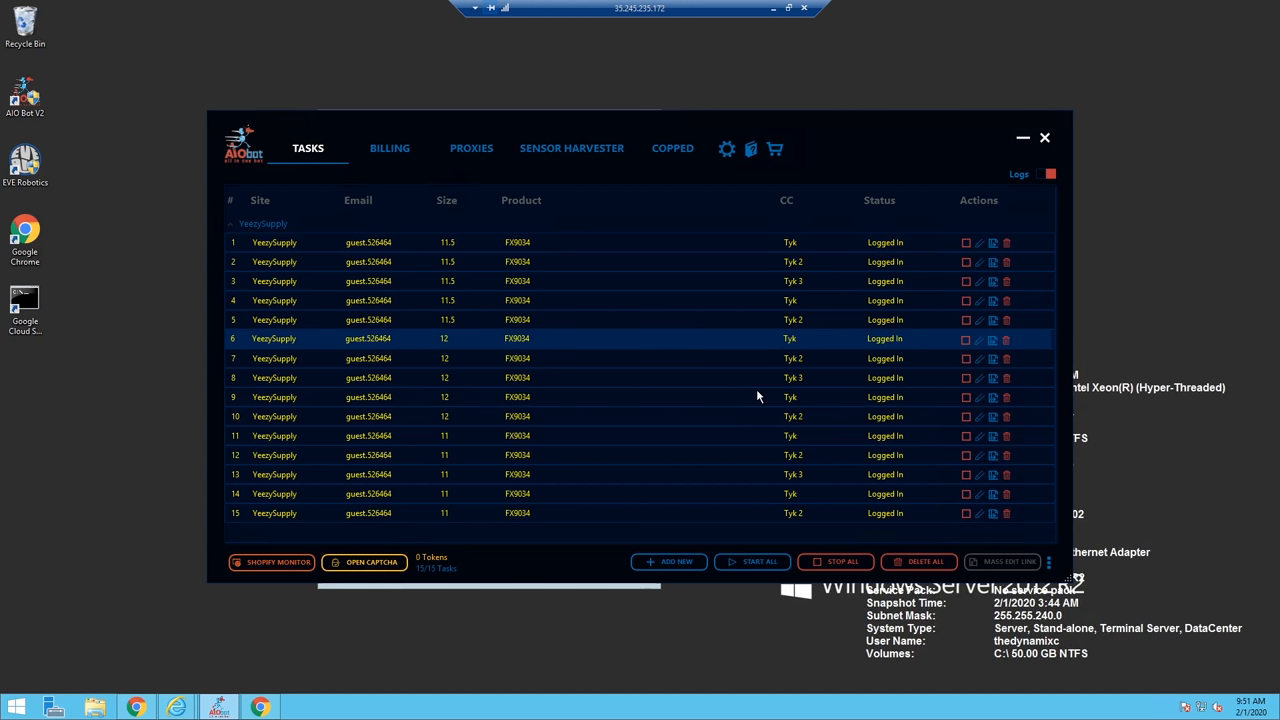
mouse_move(704, 480)
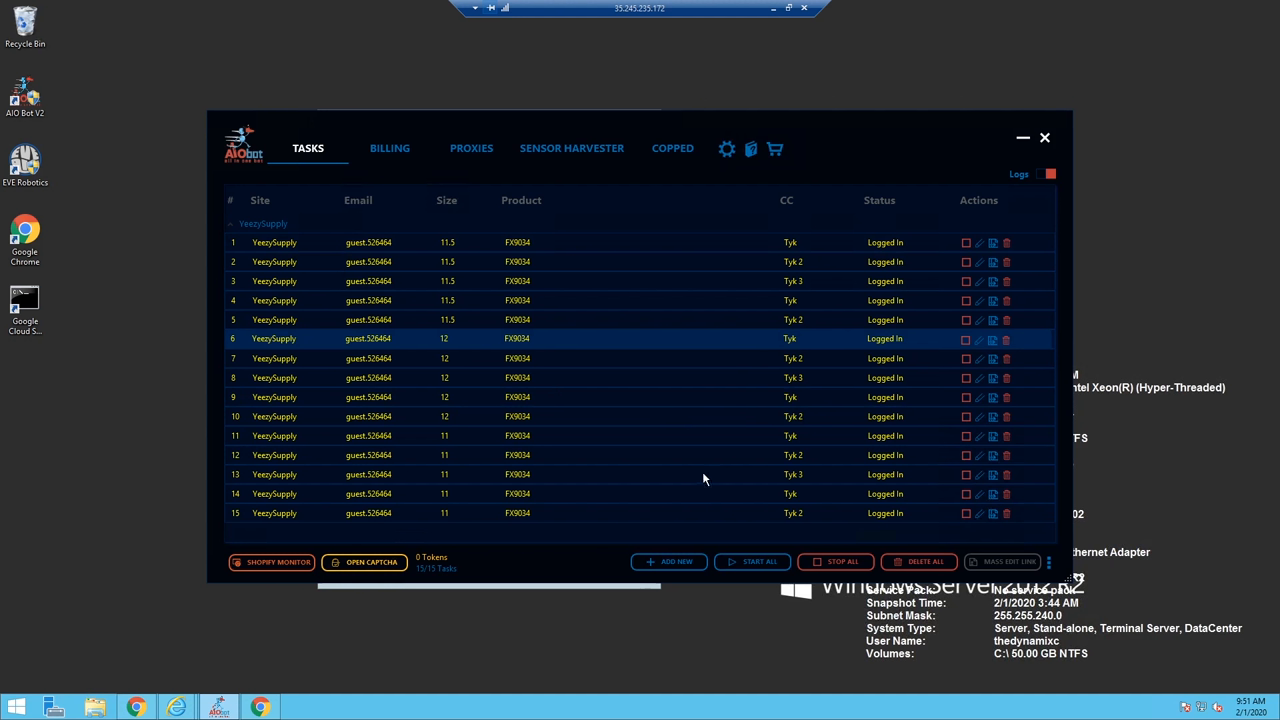
mouse_move(748, 368)
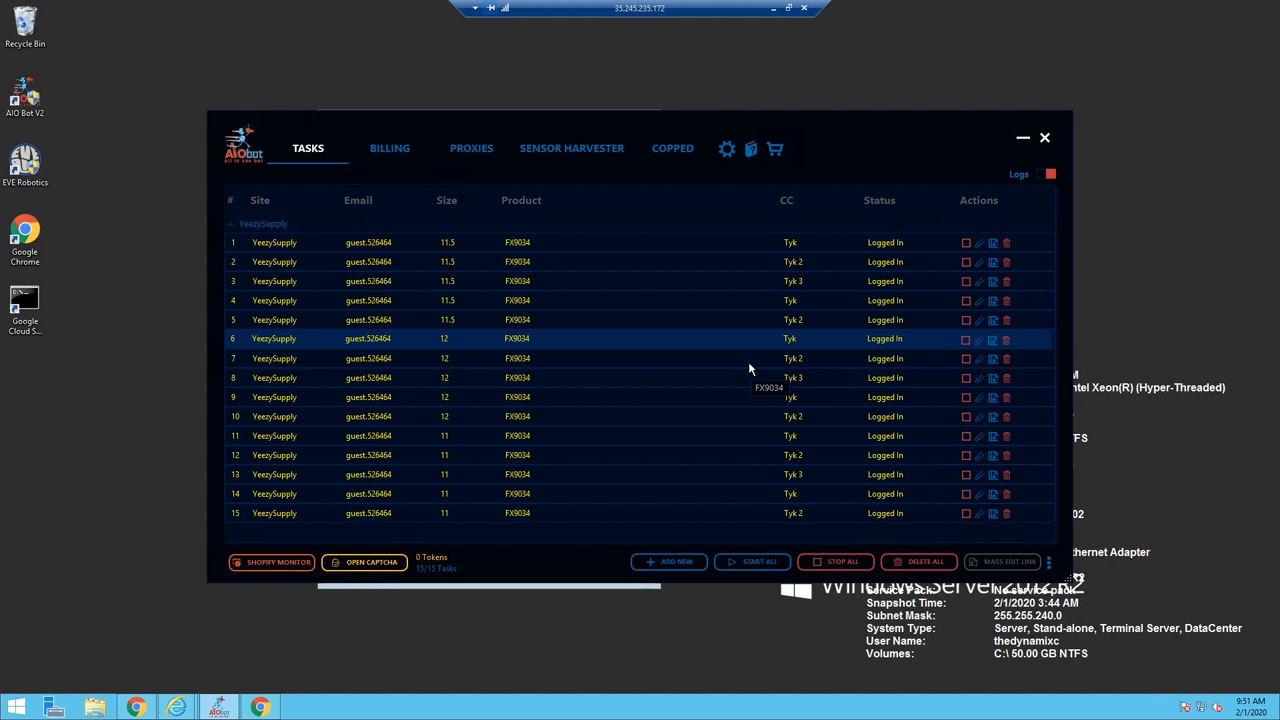
mouse_move(480, 576)
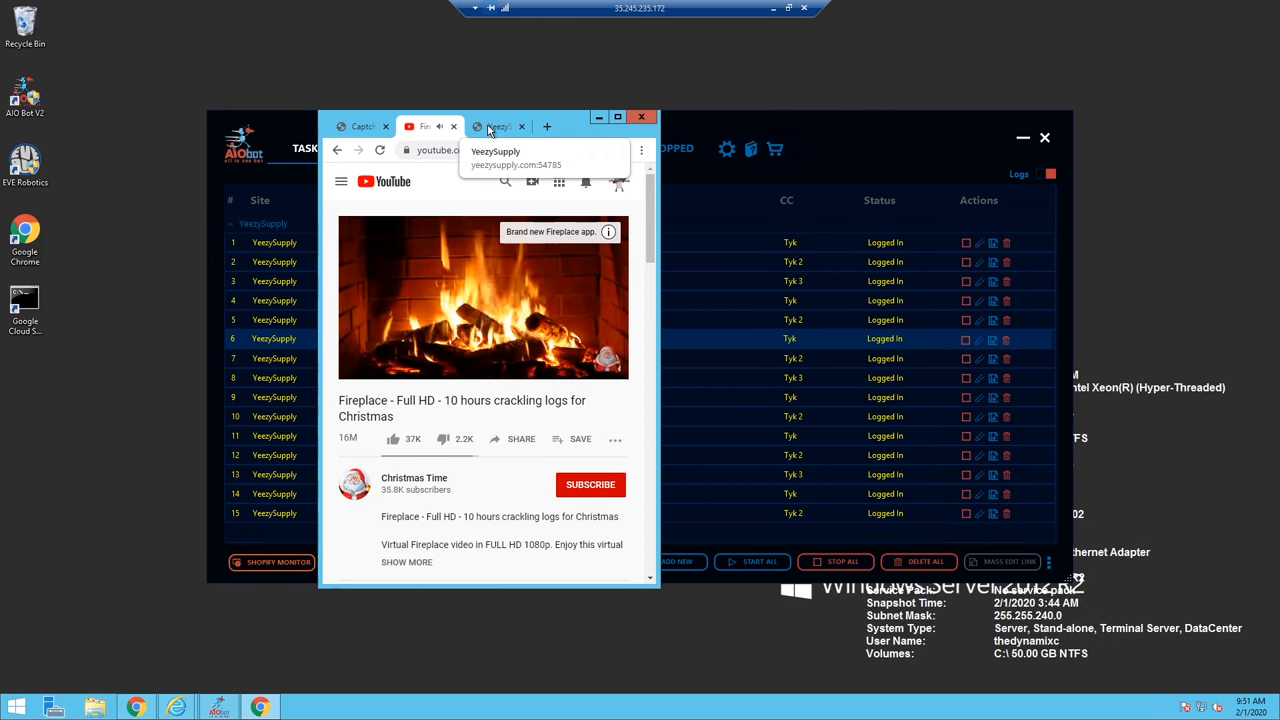
- Check the YeezySupply captcha solver and local product pages, then return to the remote desktop
click(496, 126)
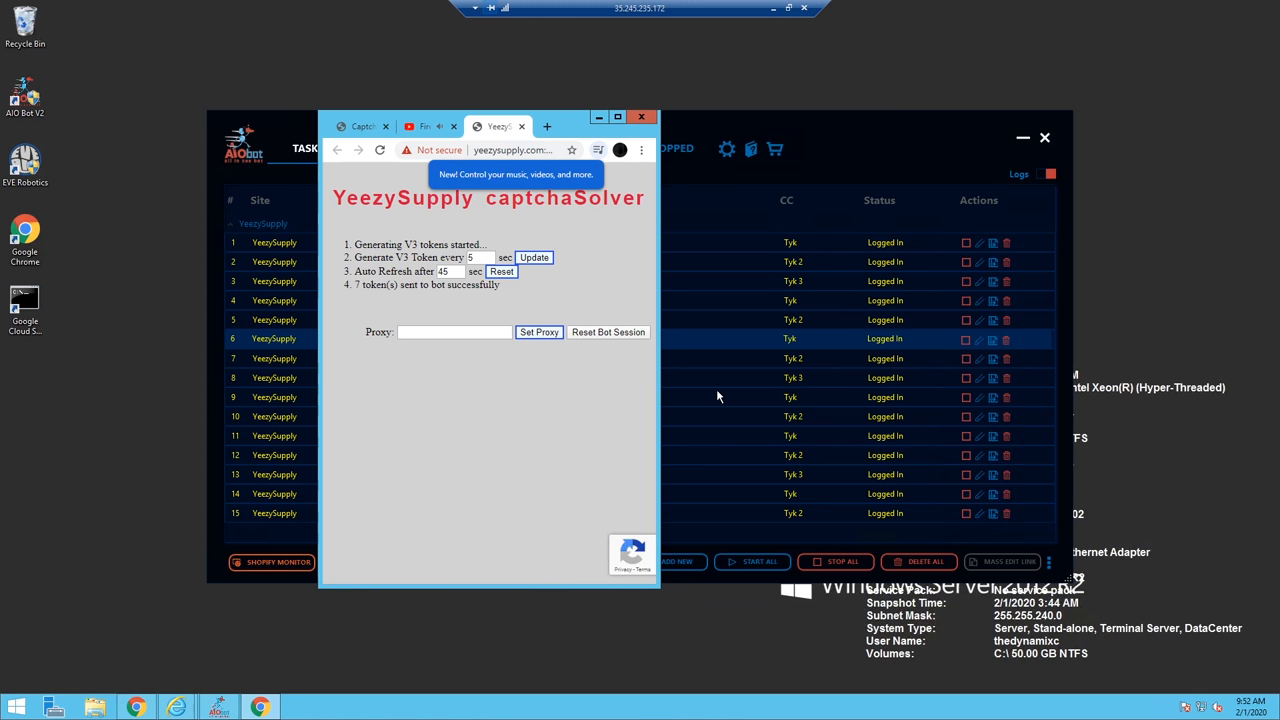
click(640, 116)
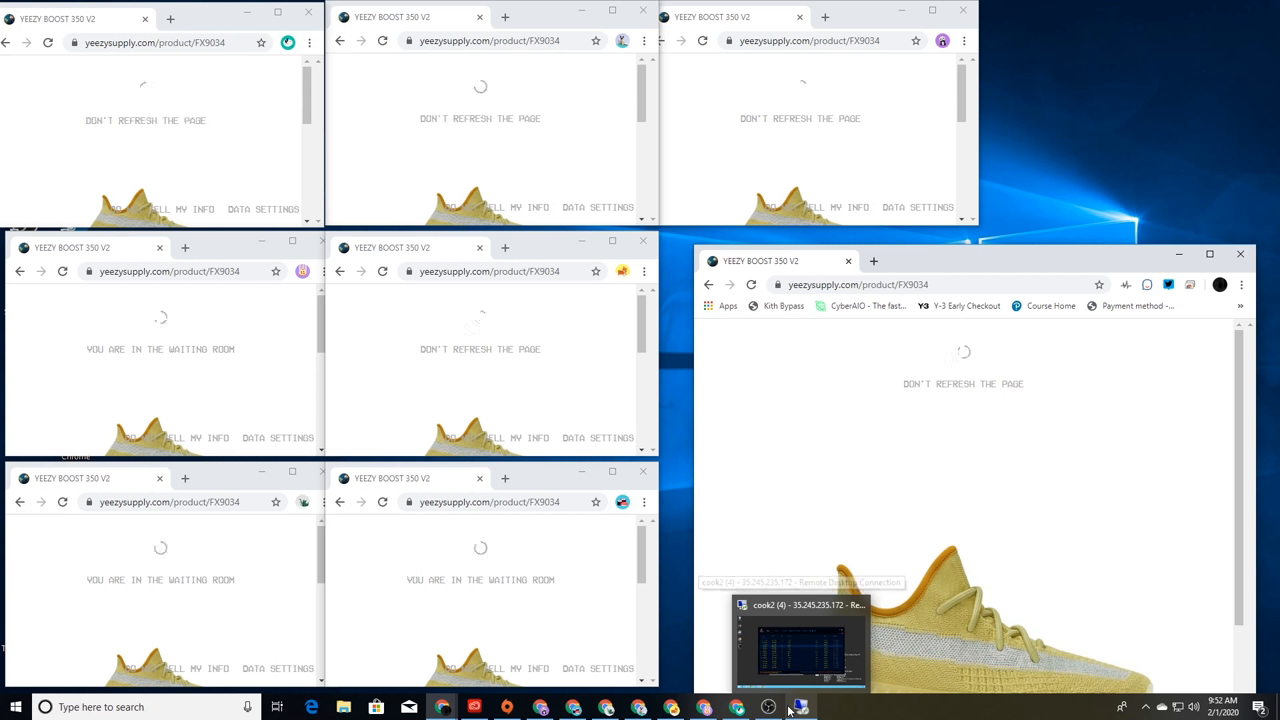
click(800, 644)
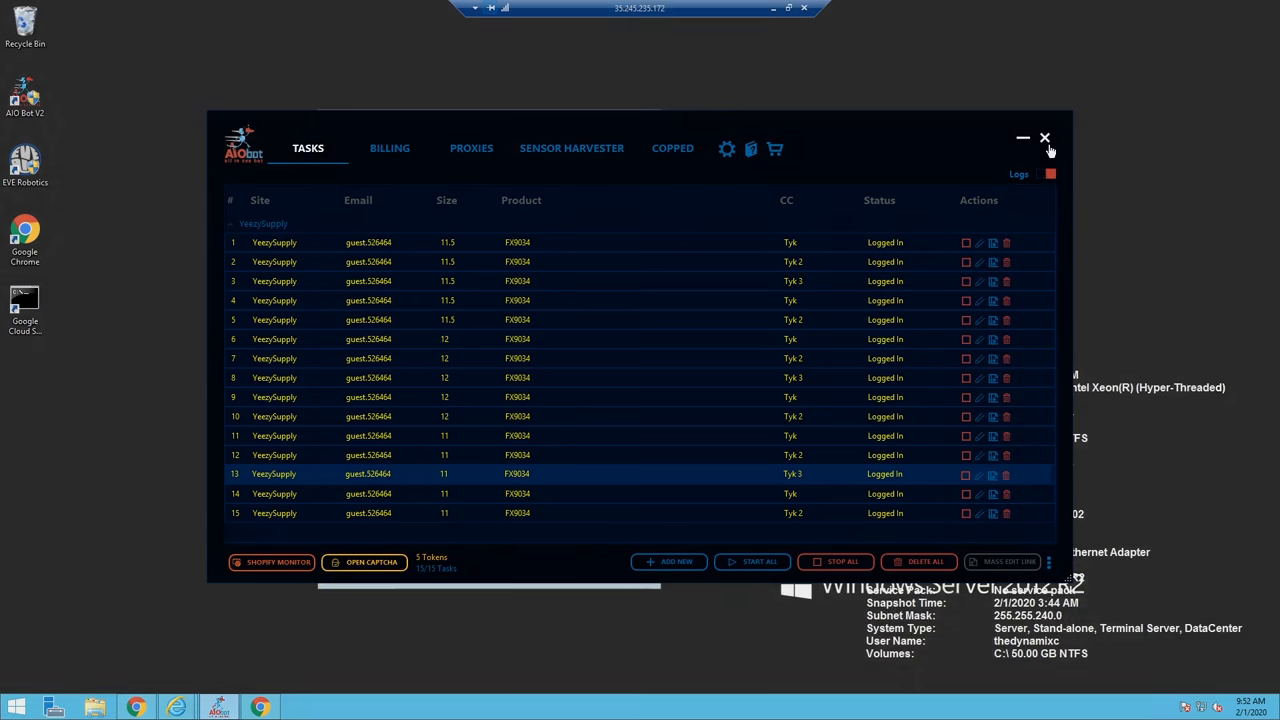
- Show the Task Logs panel beside the Yeezy Supply task list
click(1018, 174)
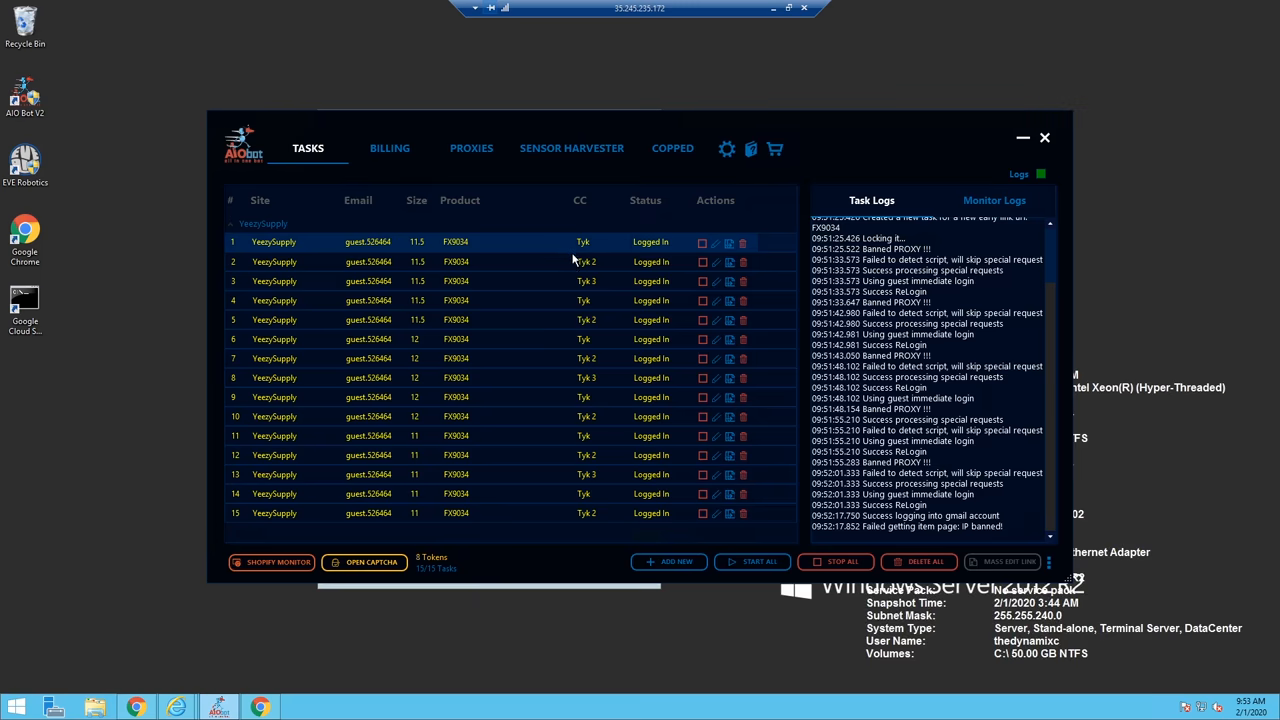
mouse_move(576, 436)
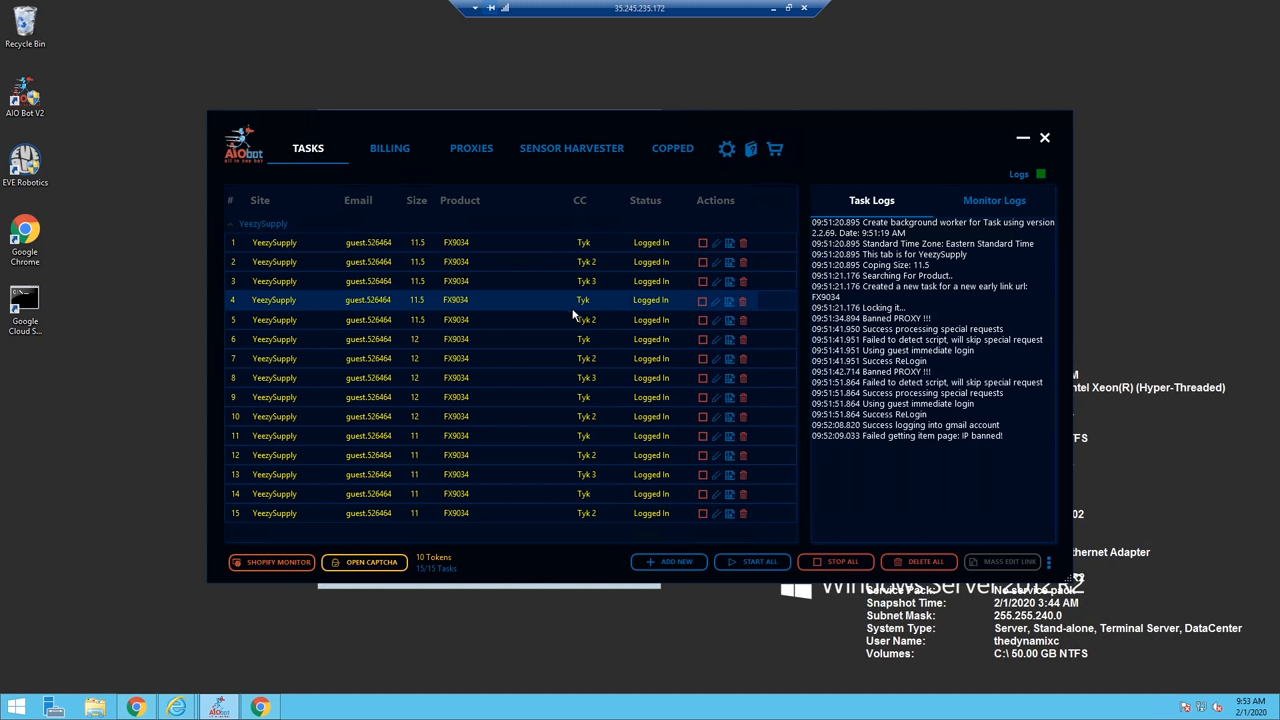
mouse_move(566, 340)
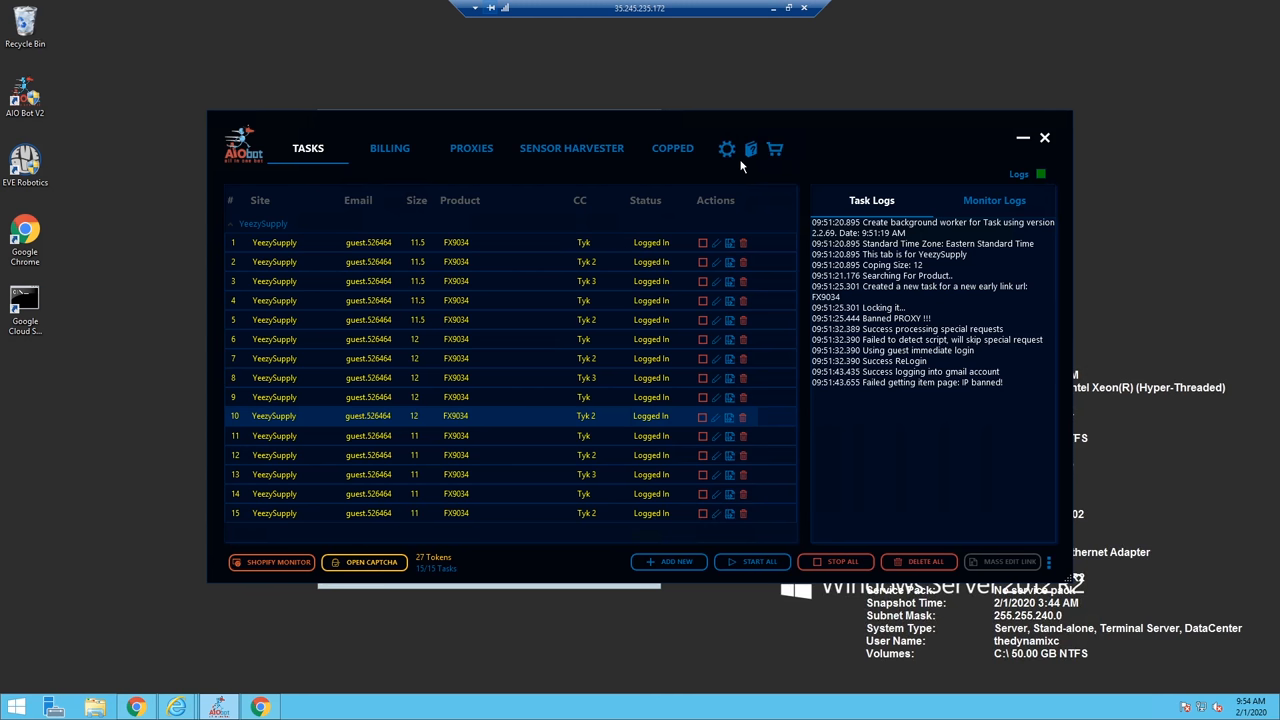
- Save the Yeezy Supply sensor harvester settings and start harvesting sensor tokens
click(572, 148)
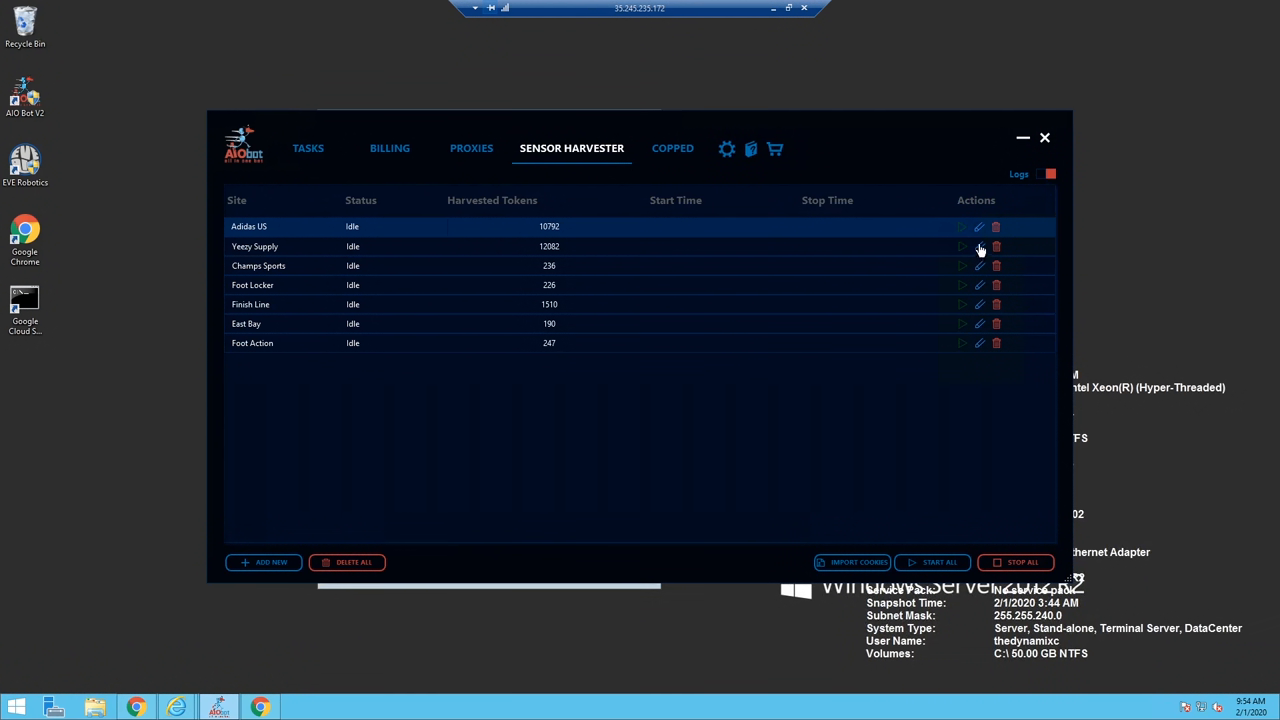
mouse_move(964, 246)
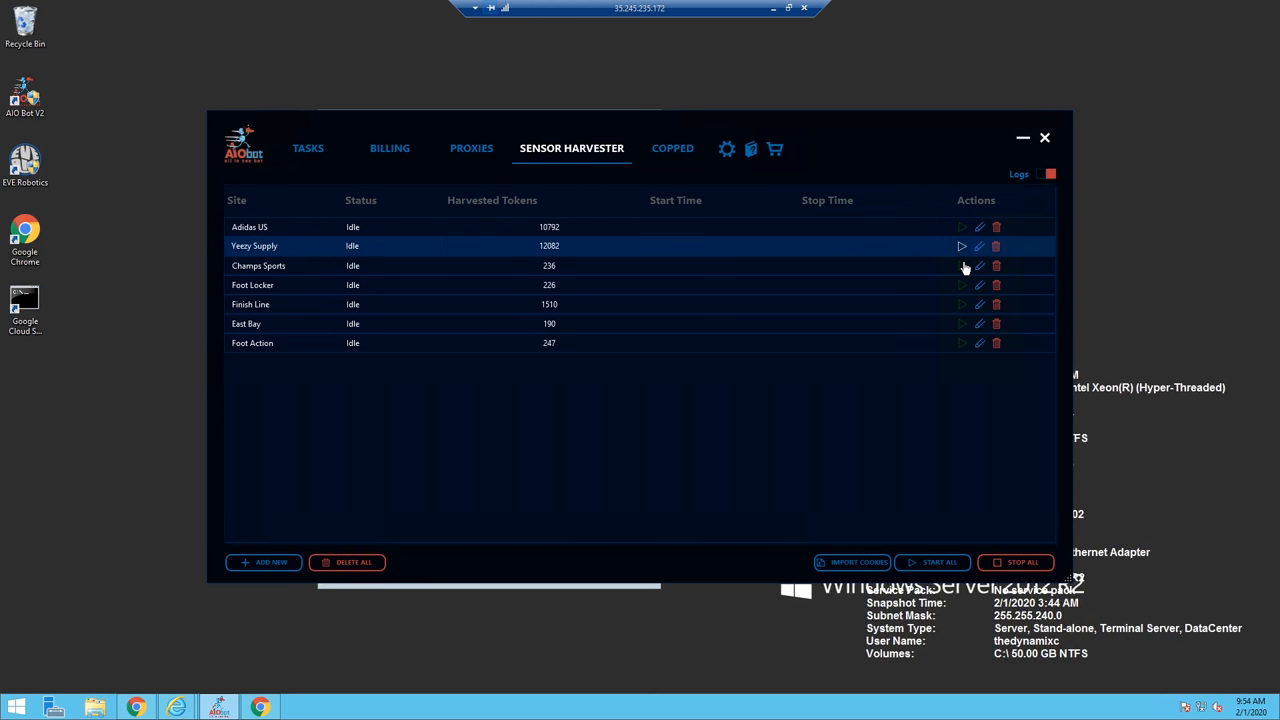
click(960, 246)
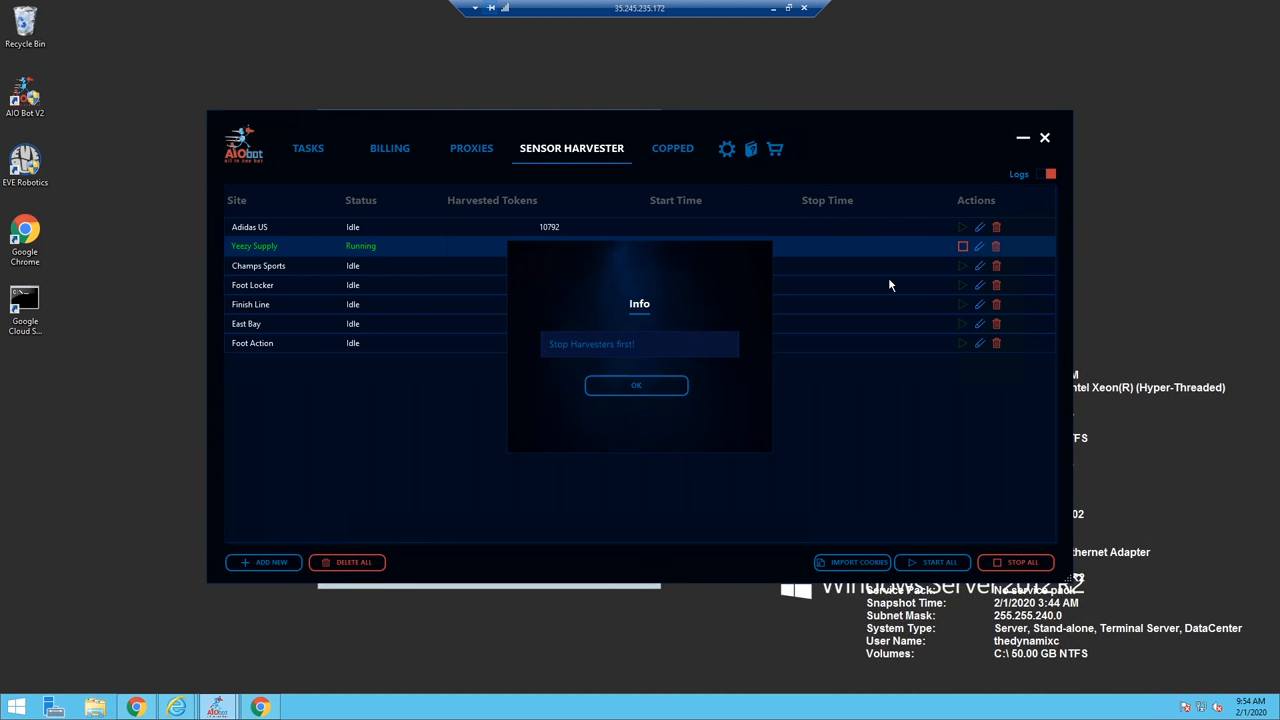
click(636, 384)
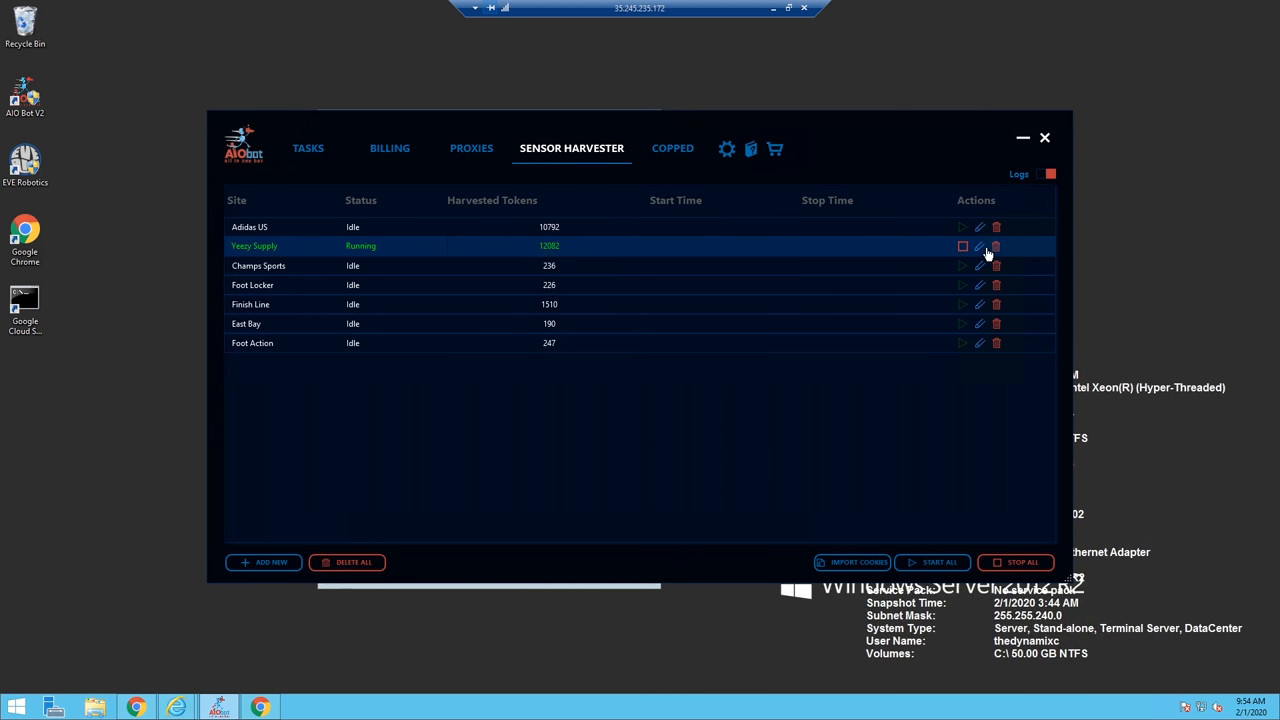
click(980, 246)
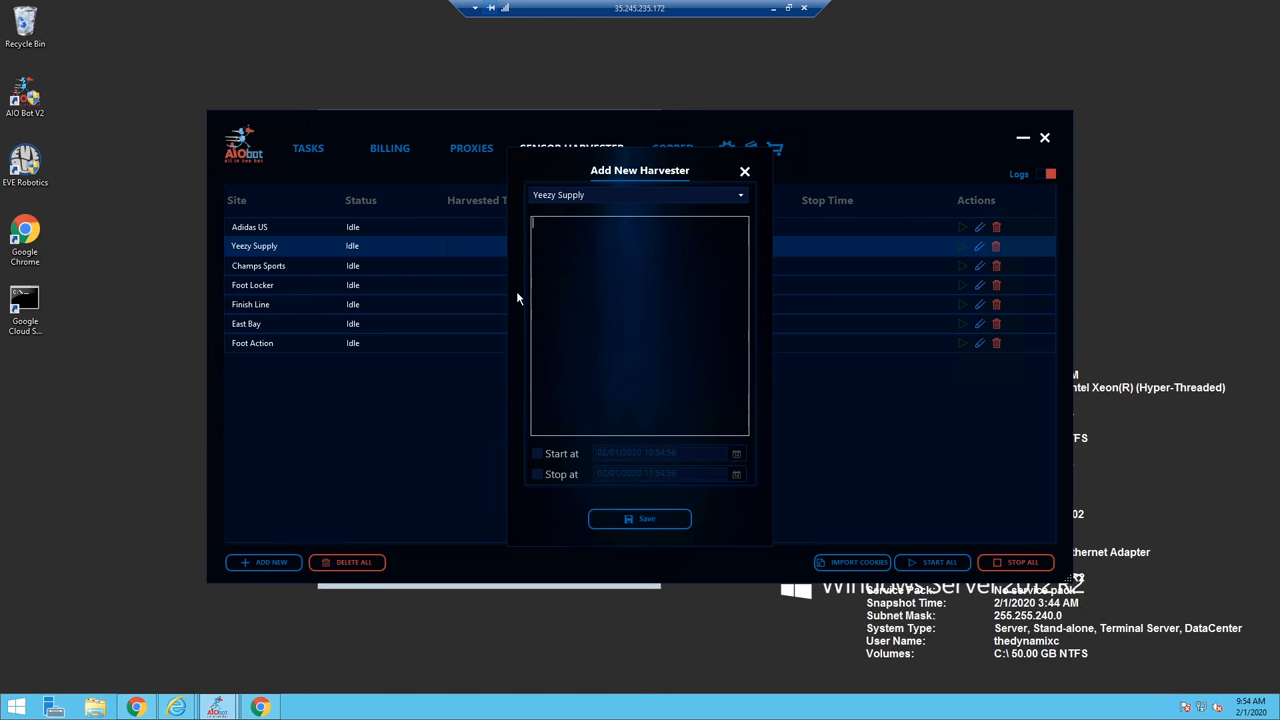
click(744, 172)
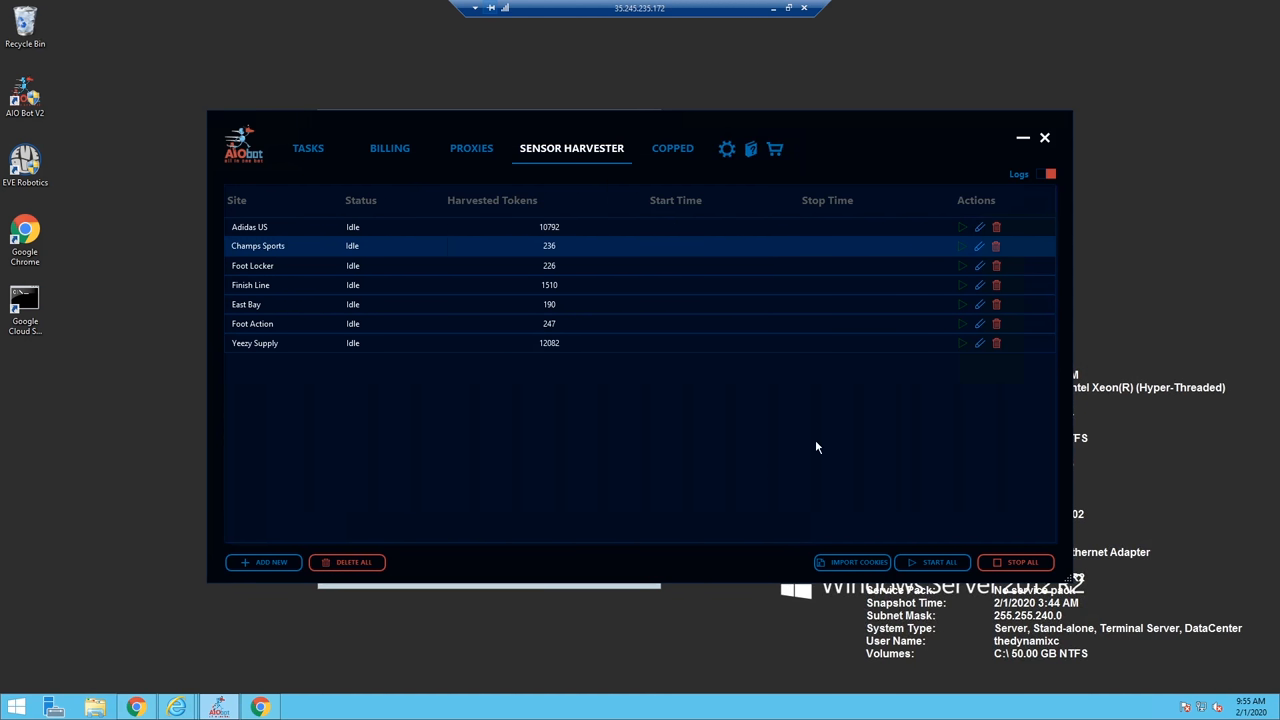
mouse_move(968, 364)
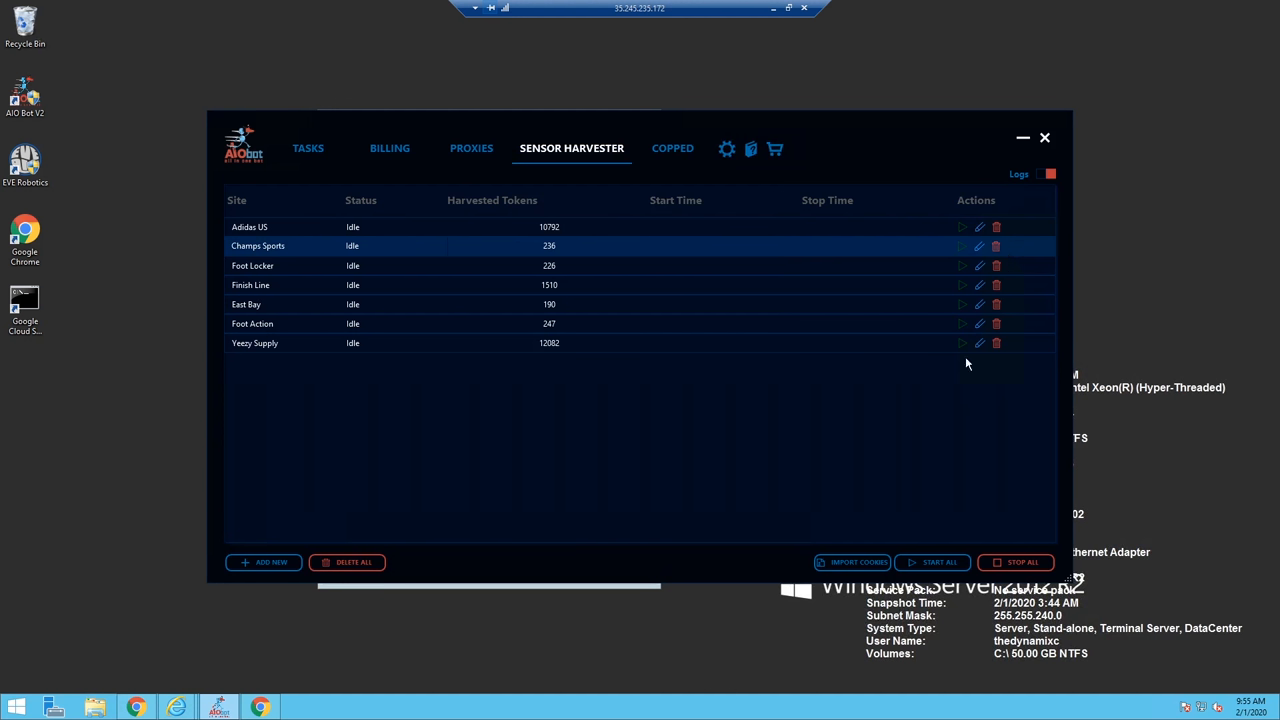
click(960, 344)
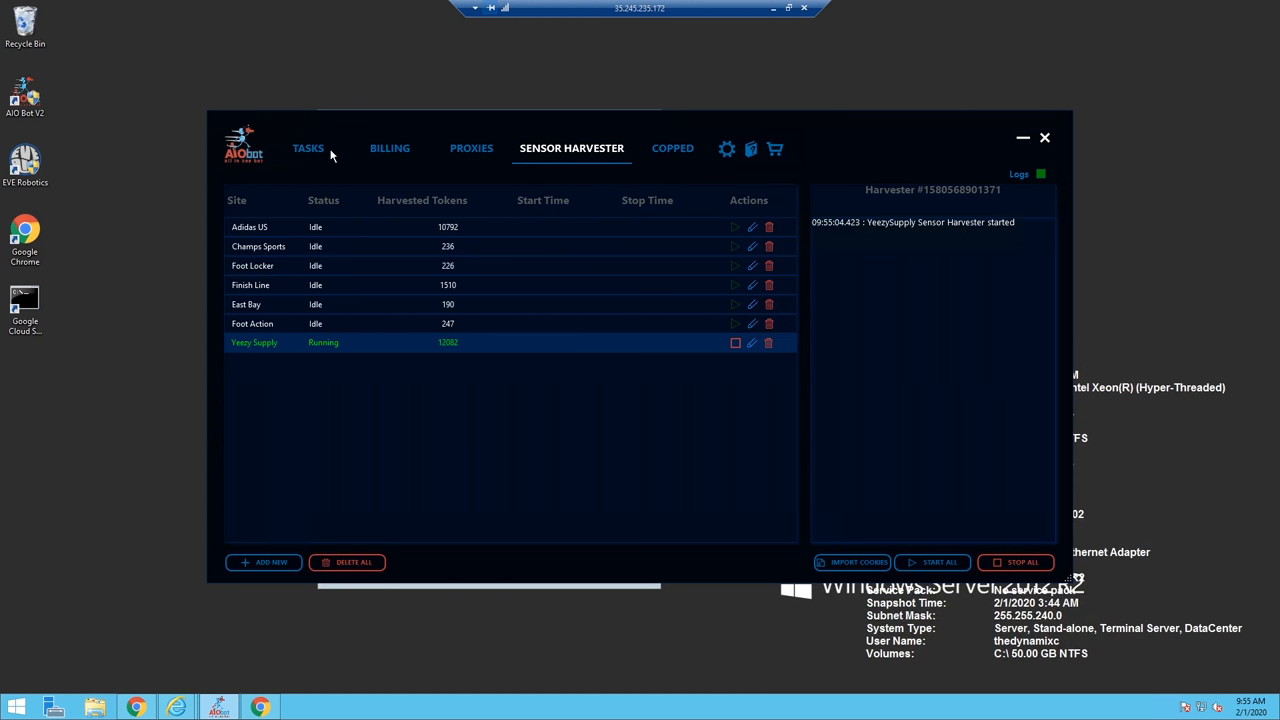
- Return to the Tasks list showing the fifteen logged-in Yeezy Supply tasks
click(308, 148)
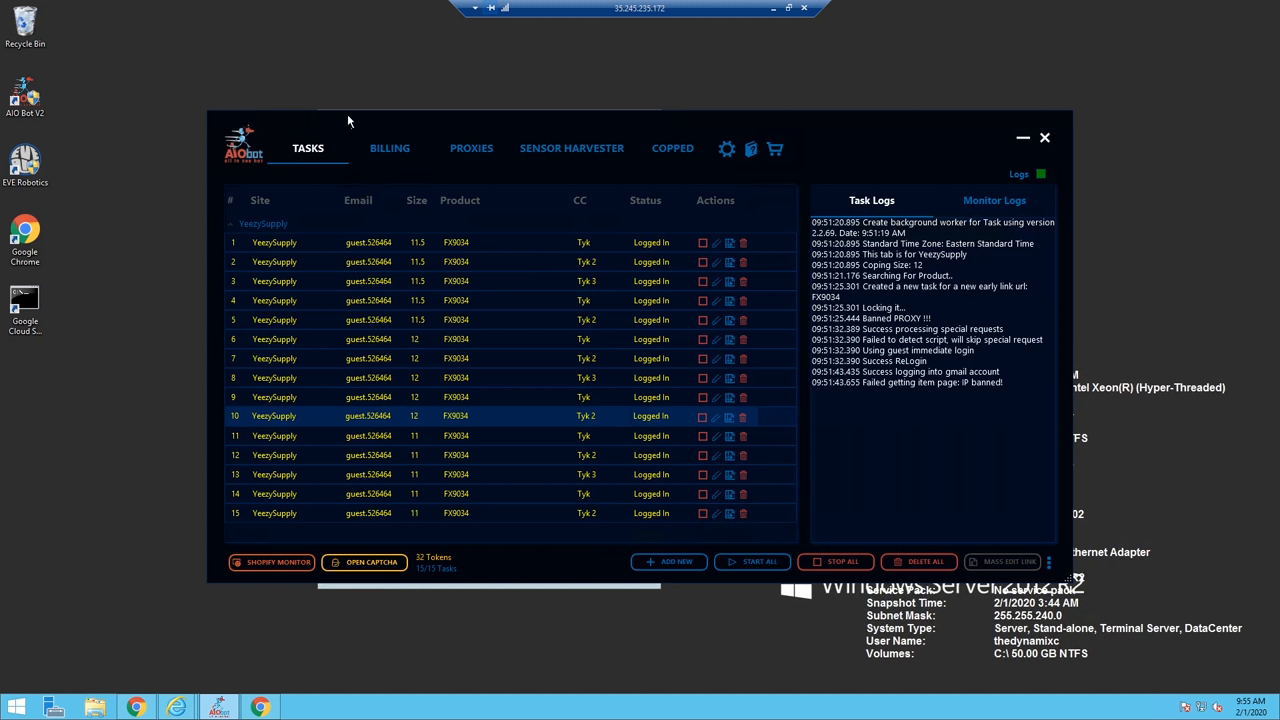
mouse_move(342, 112)
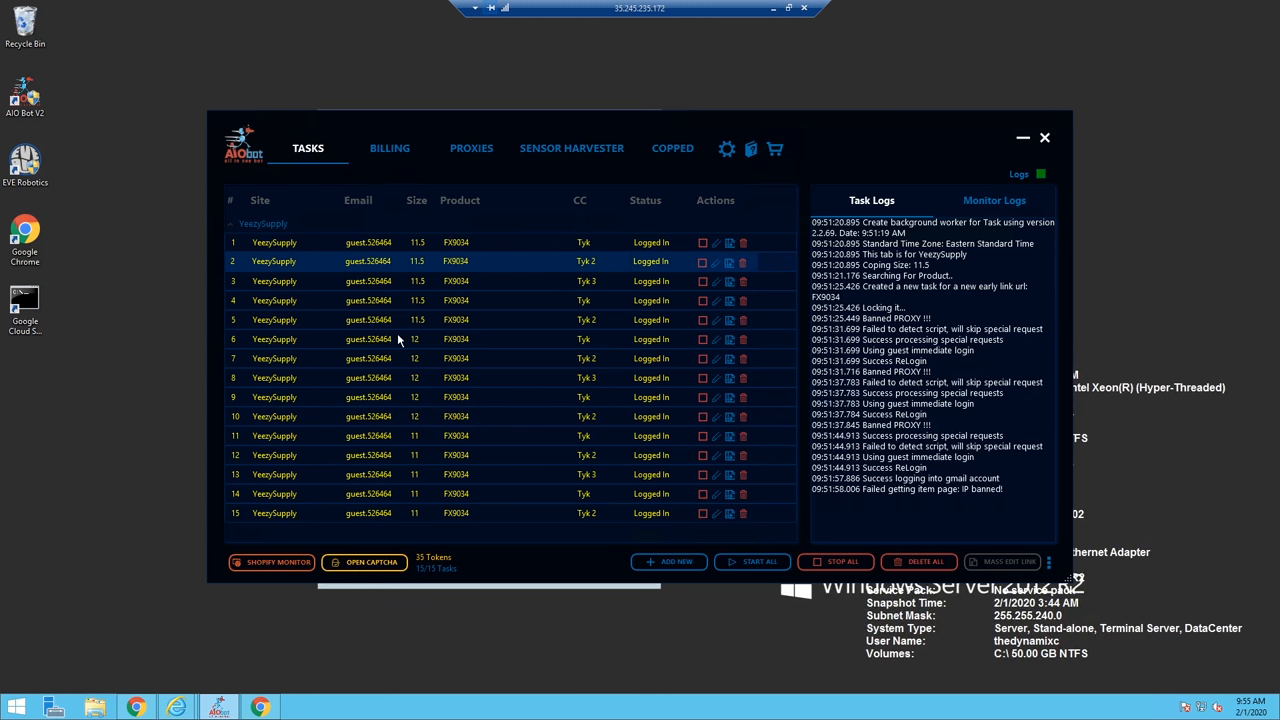
mouse_move(672, 148)
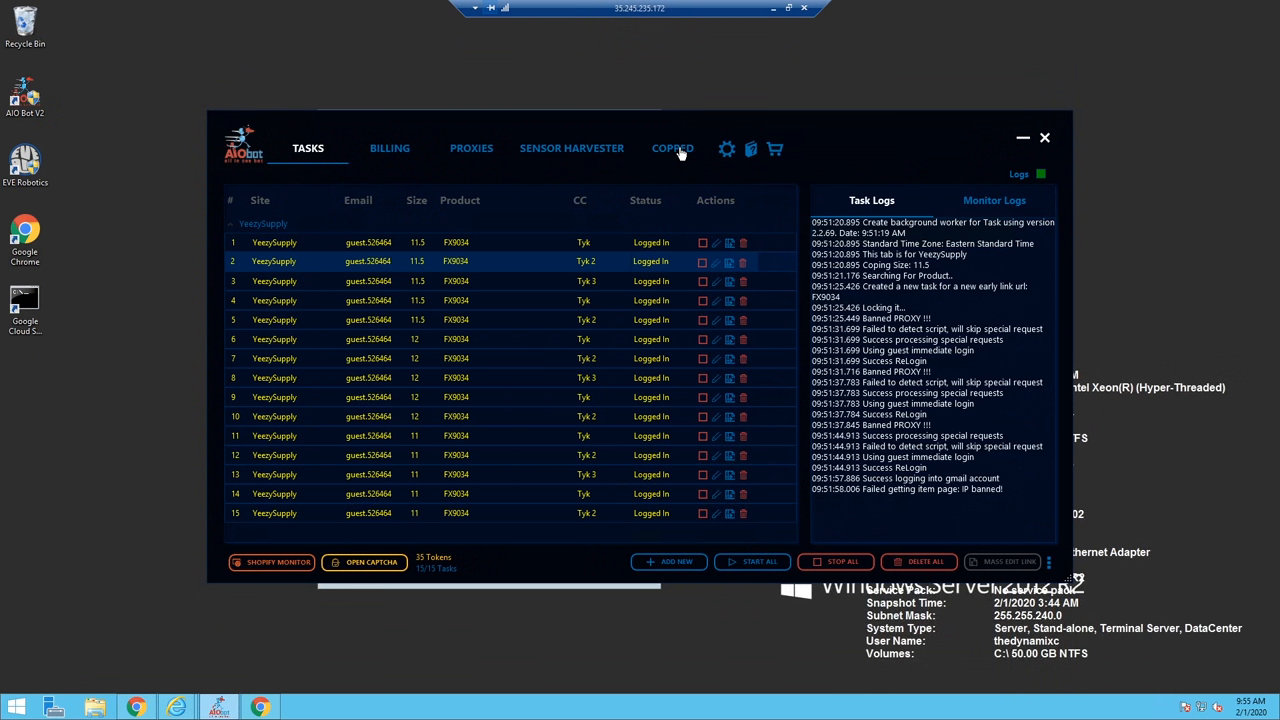
- Go back to the Sensor Harvester view to check the Yeezy Supply harvester log
click(572, 148)
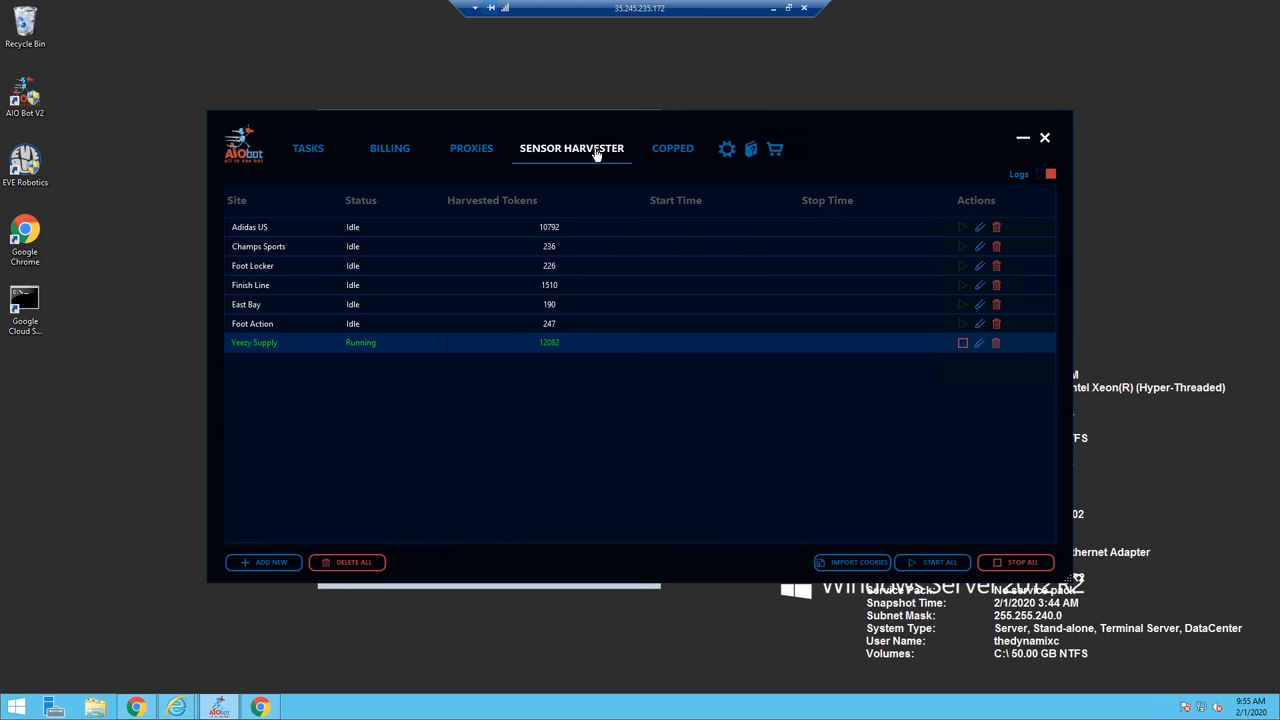
mouse_move(920, 304)
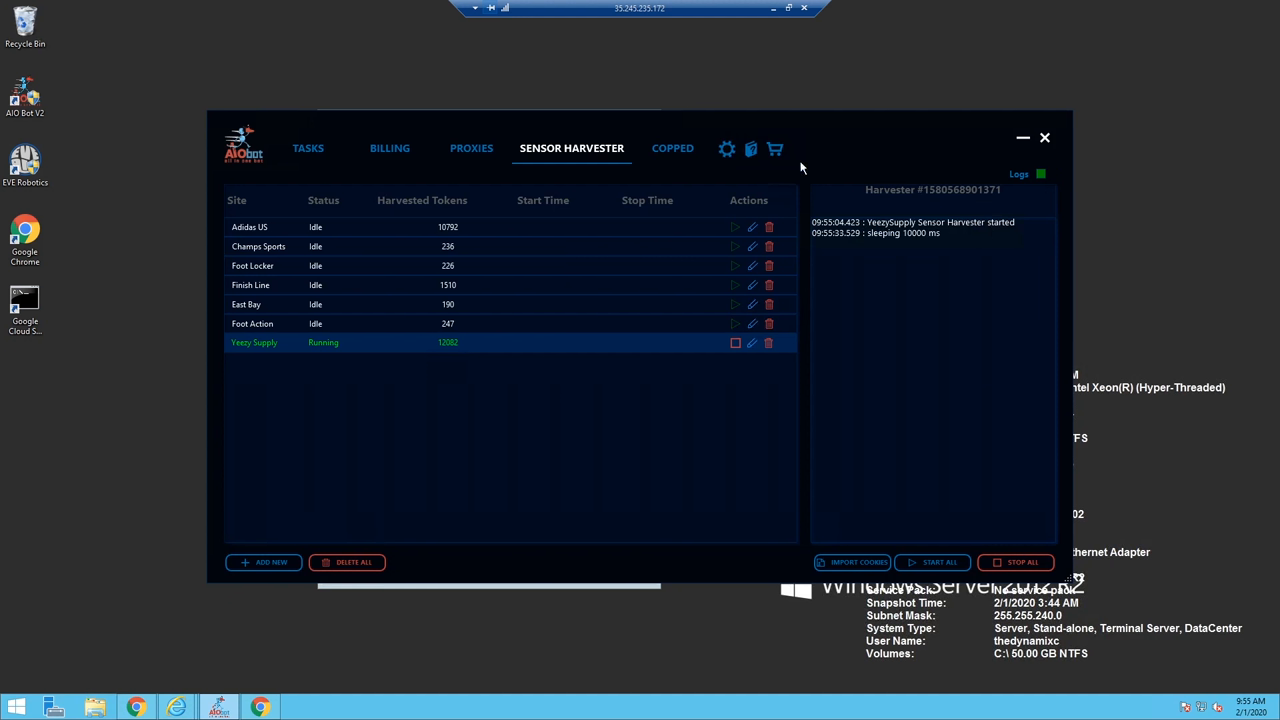
mouse_move(772, 8)
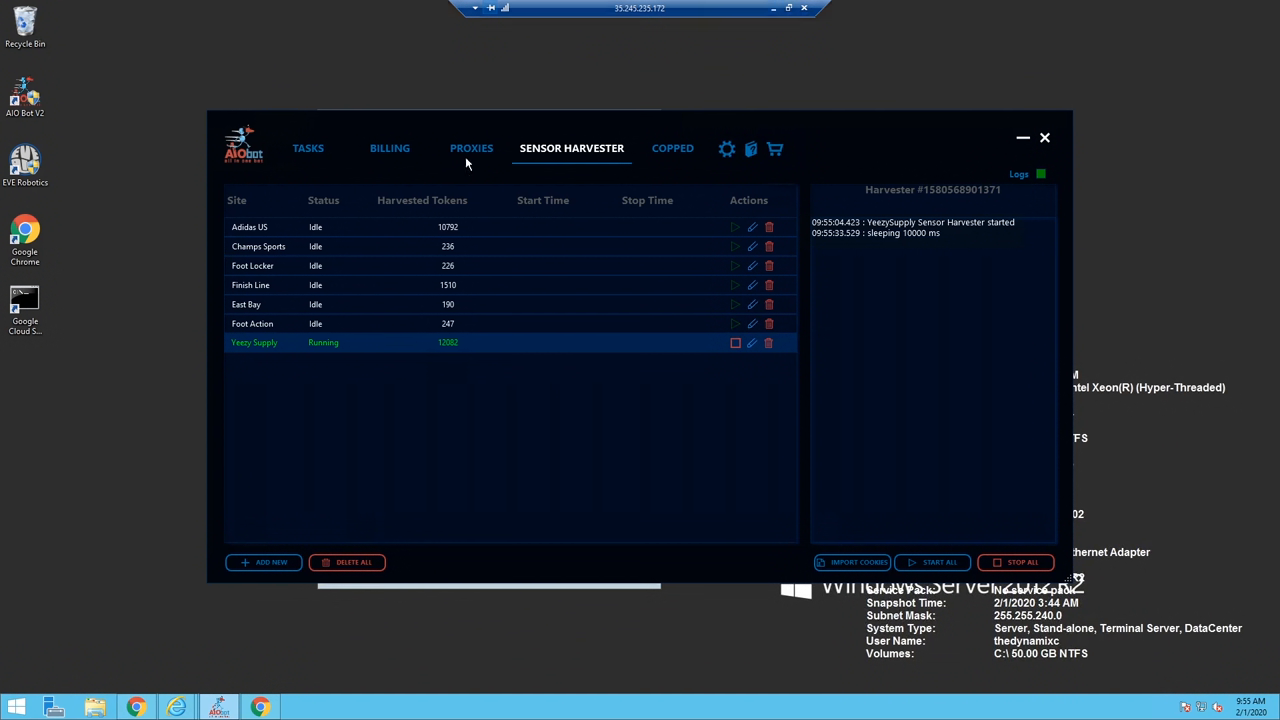
mouse_move(318, 152)
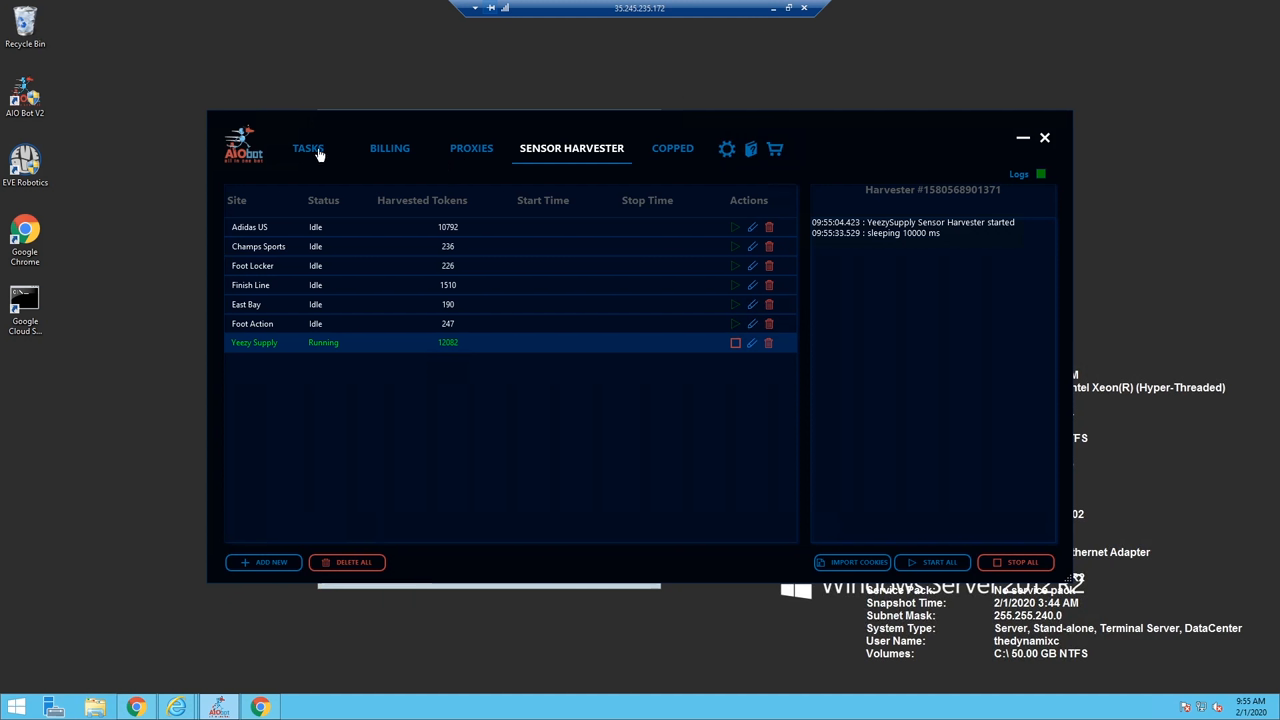
mouse_move(776, 8)
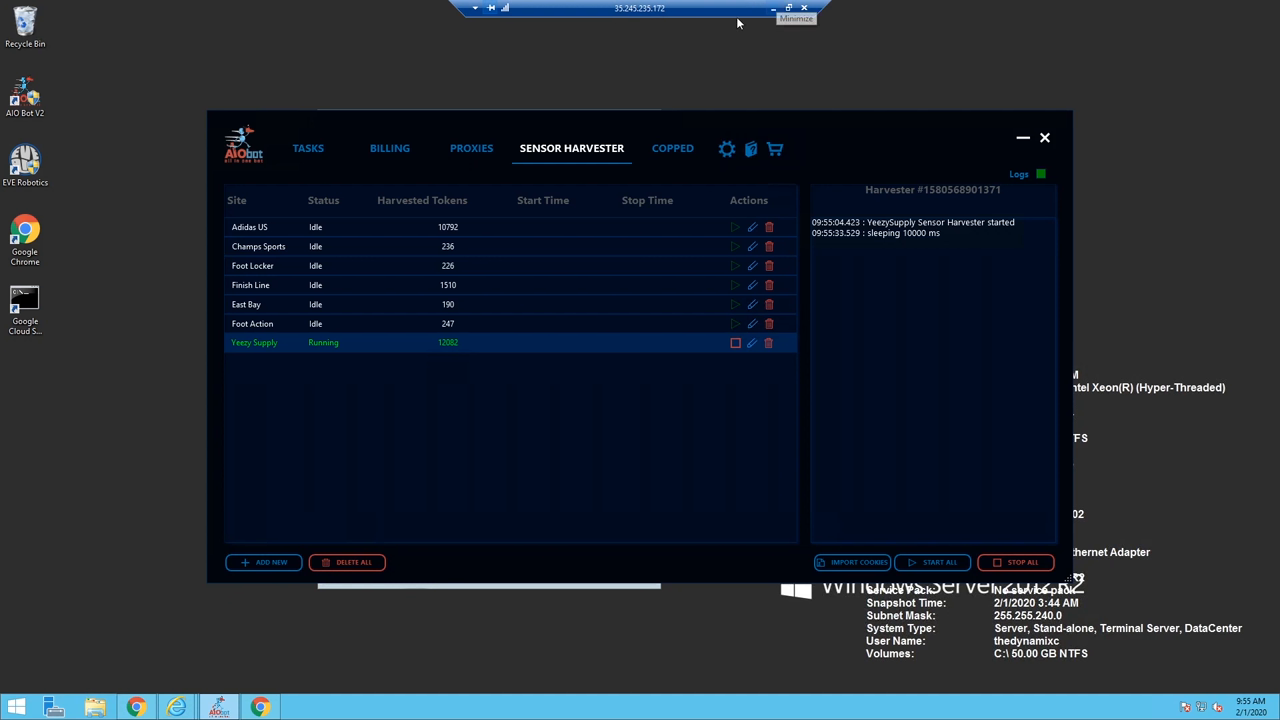
- Return to the Tasks list and let the tasks run until a size 11.5 Yeezy Boost 350 V2 is carted
click(308, 148)
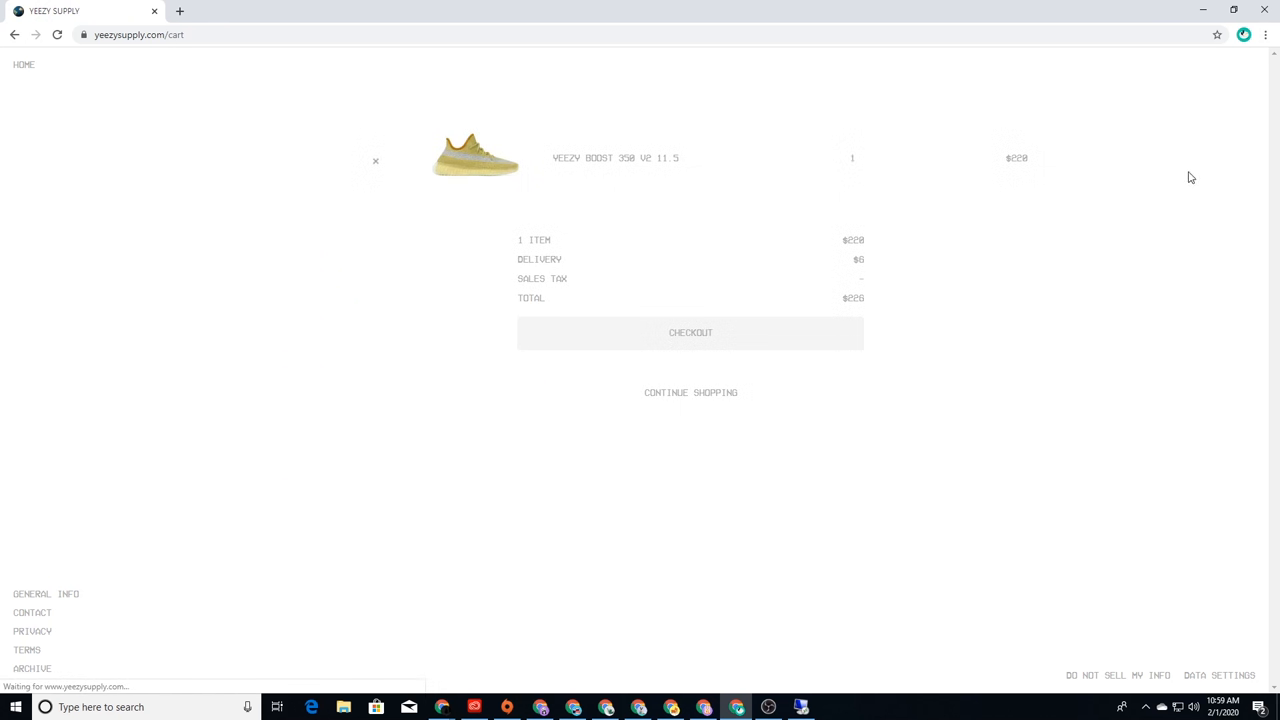
- Proceed from the Yeezy Supply cart to the delivery details checkout step
click(690, 332)
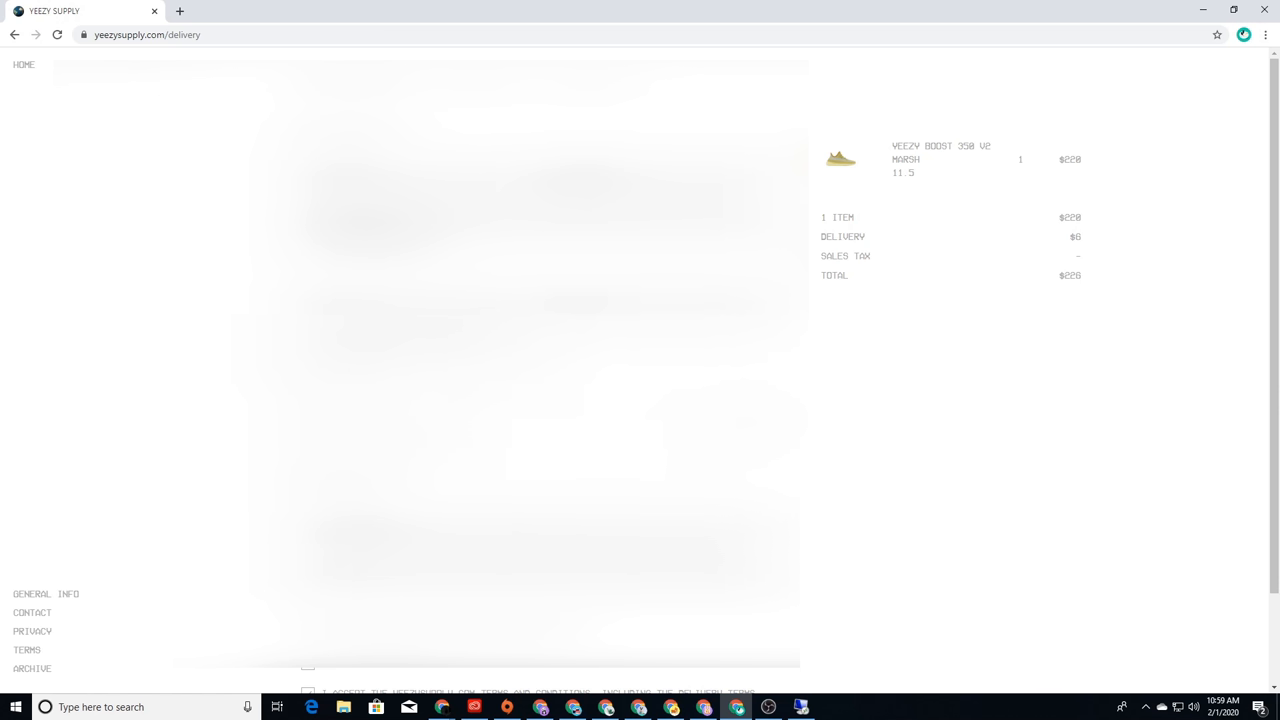
- Complete the delivery details form and continue to the Review and Pay step
scroll(up, 3)
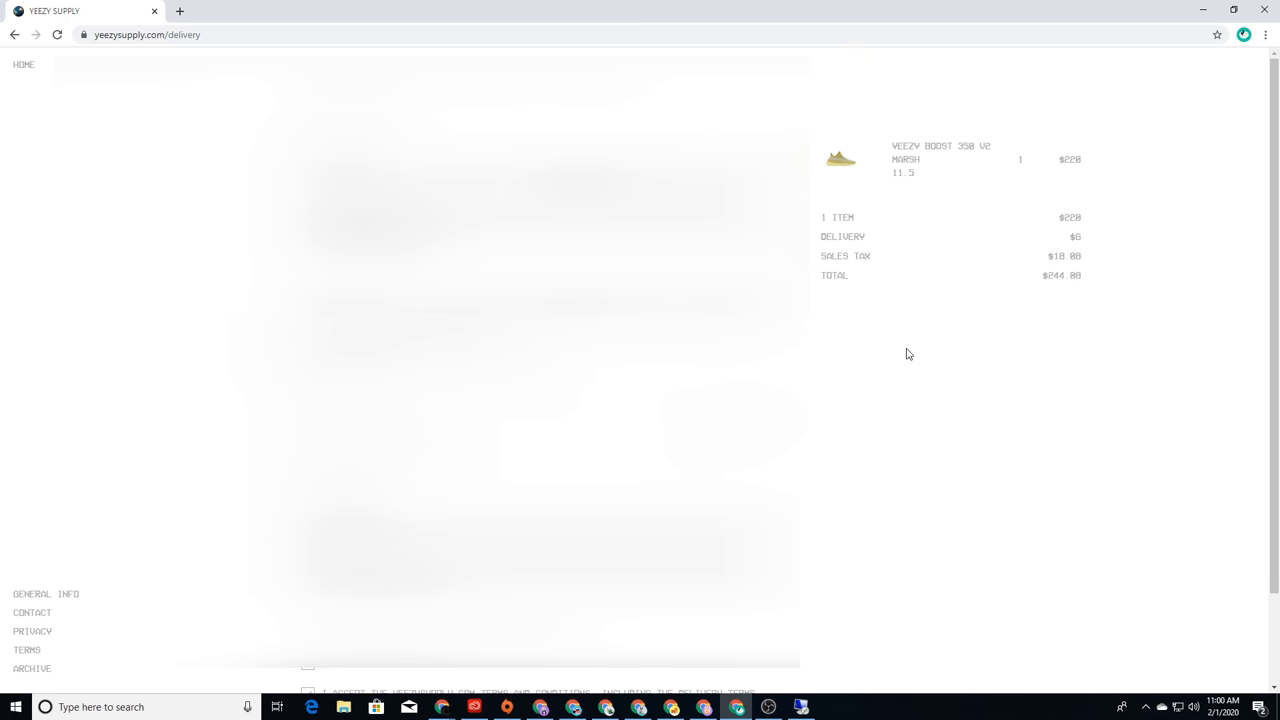
scroll(down, 3)
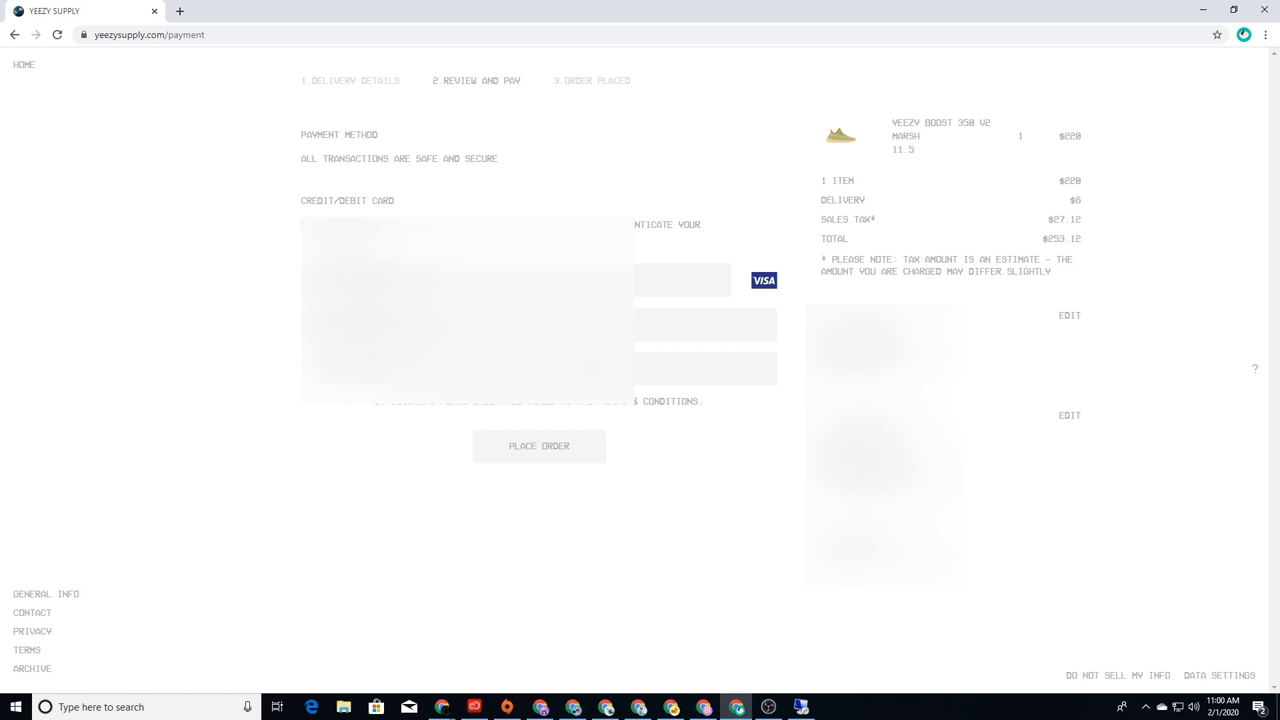
- Place the order for the Yeezy Boost 350 V2 and reach the confirmation page
click(684, 368)
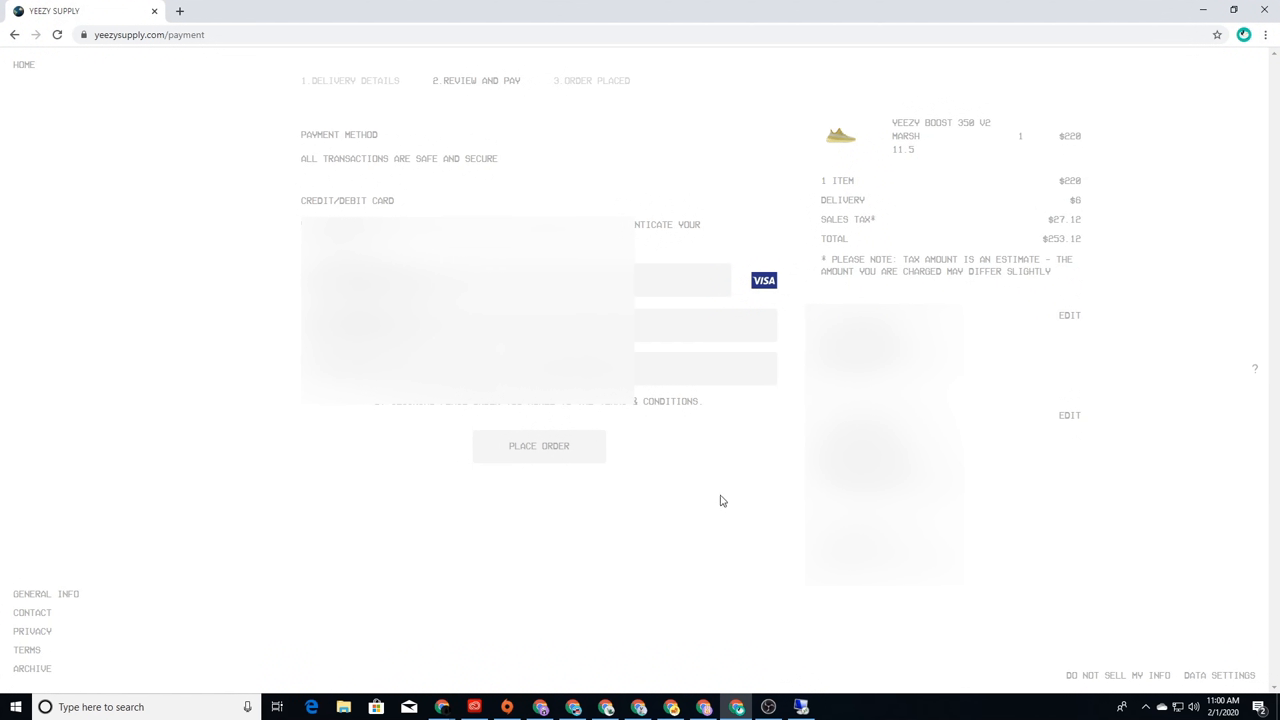
mouse_move(716, 504)
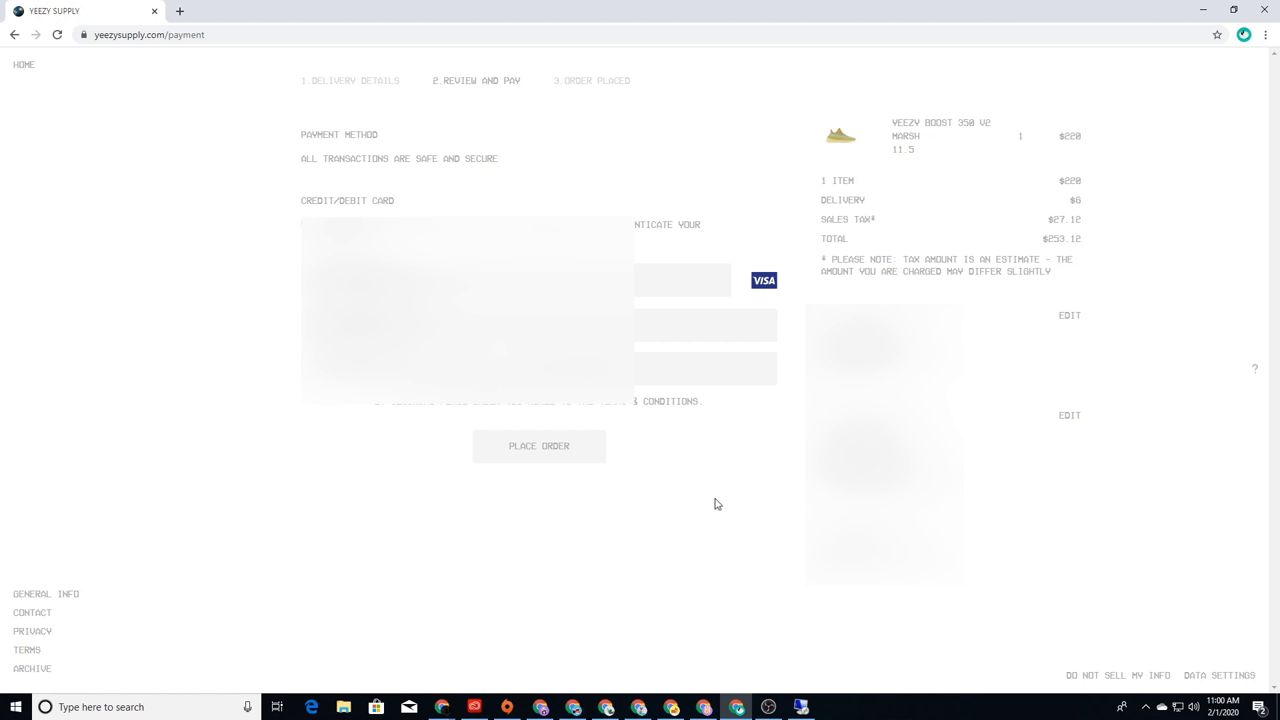
mouse_move(556, 470)
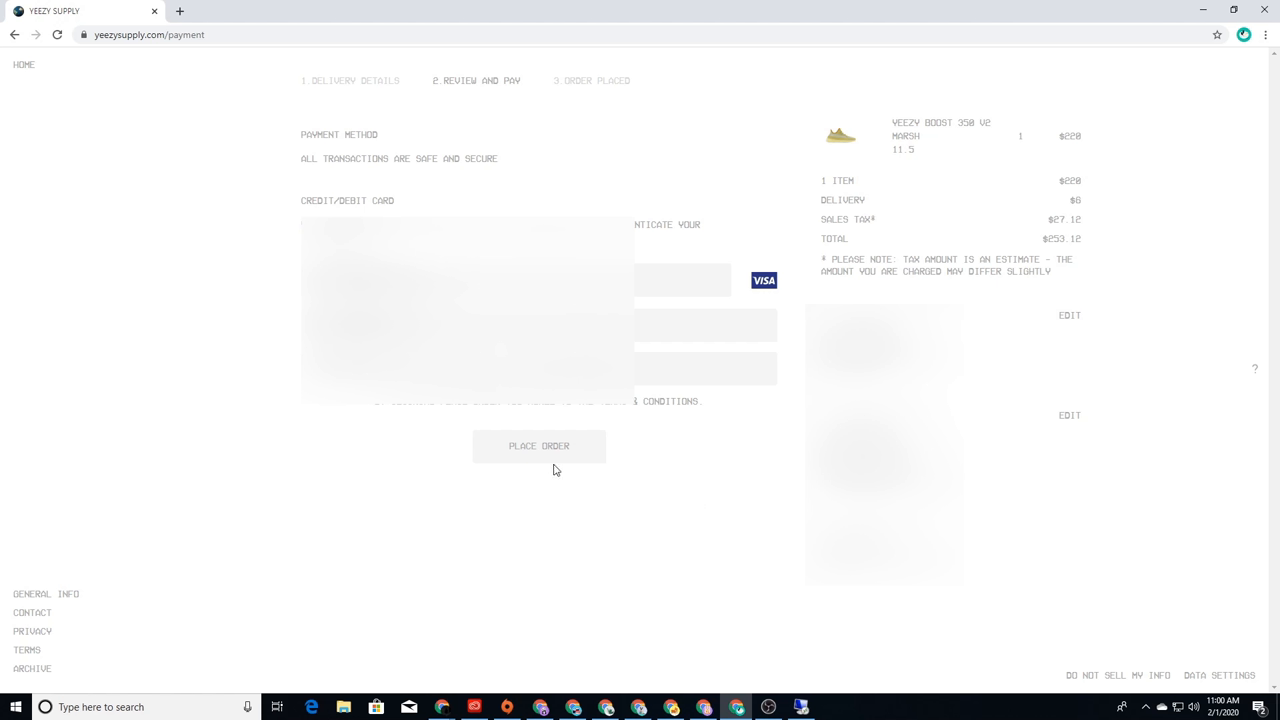
click(540, 446)
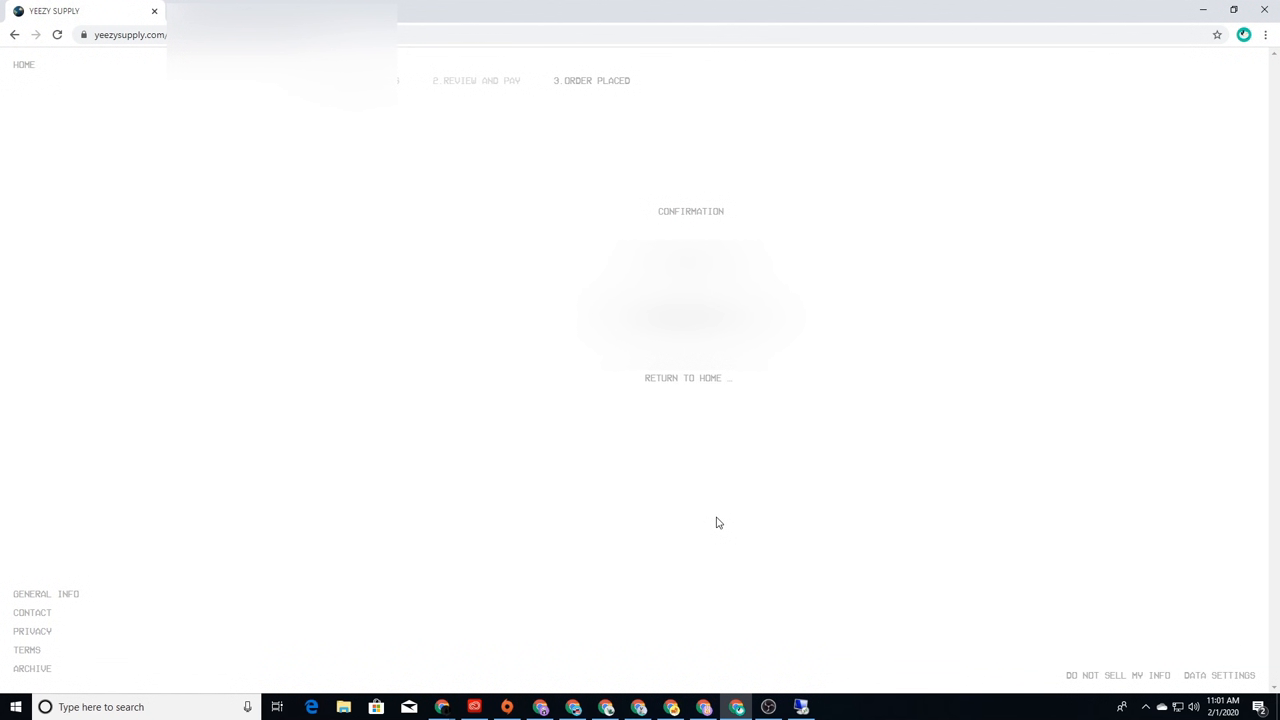
mouse_move(806, 612)
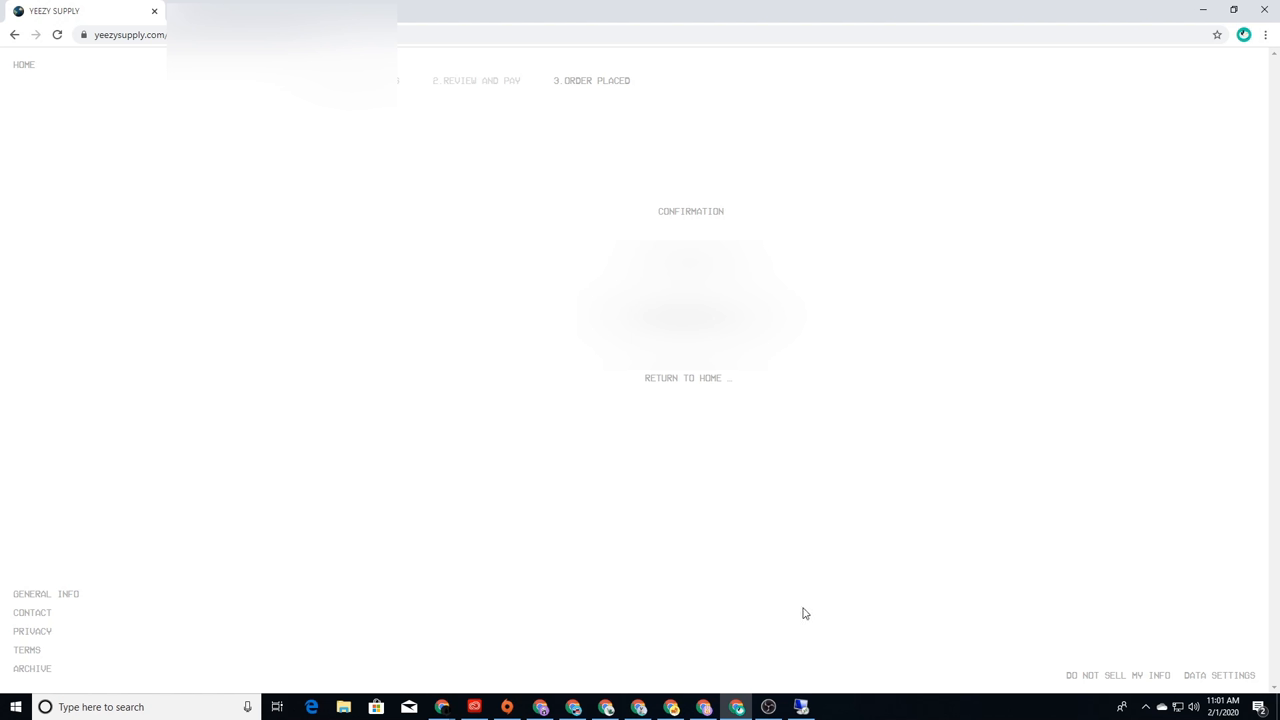